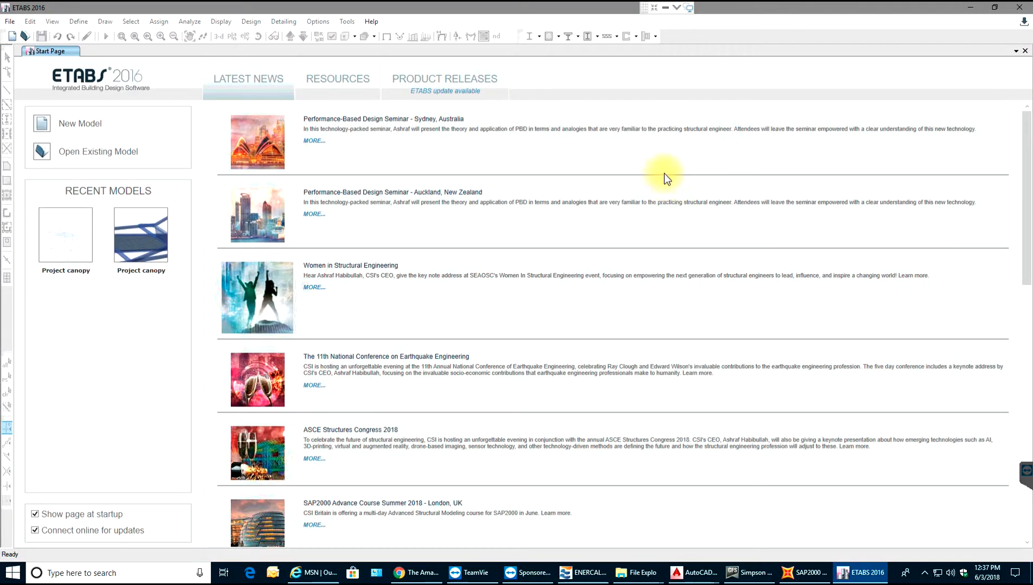
pyautogui.moveTo(631, 174)
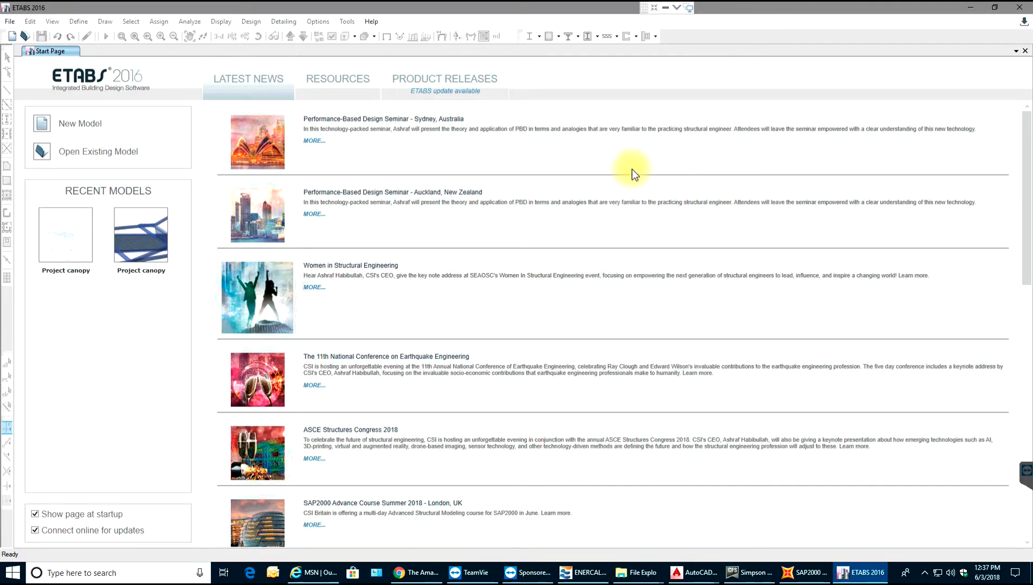
pyautogui.moveTo(193, 72)
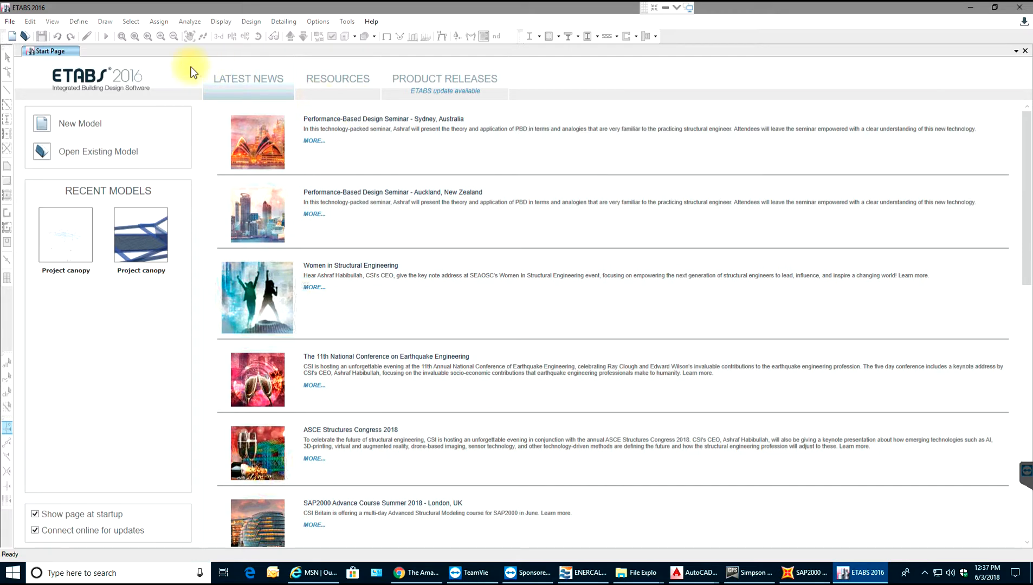
pyautogui.moveTo(183, 110)
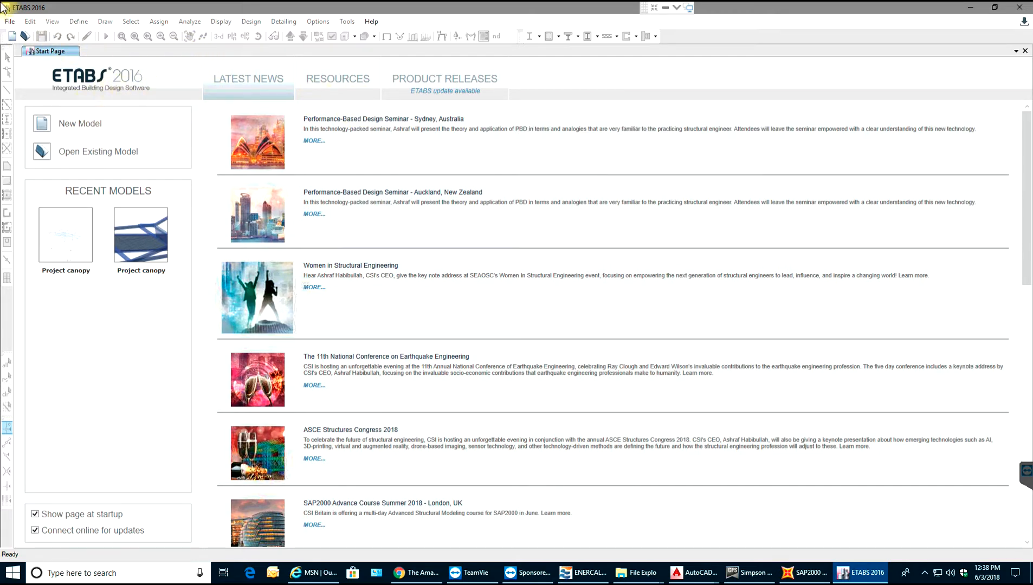
pyautogui.moveTo(65, 234)
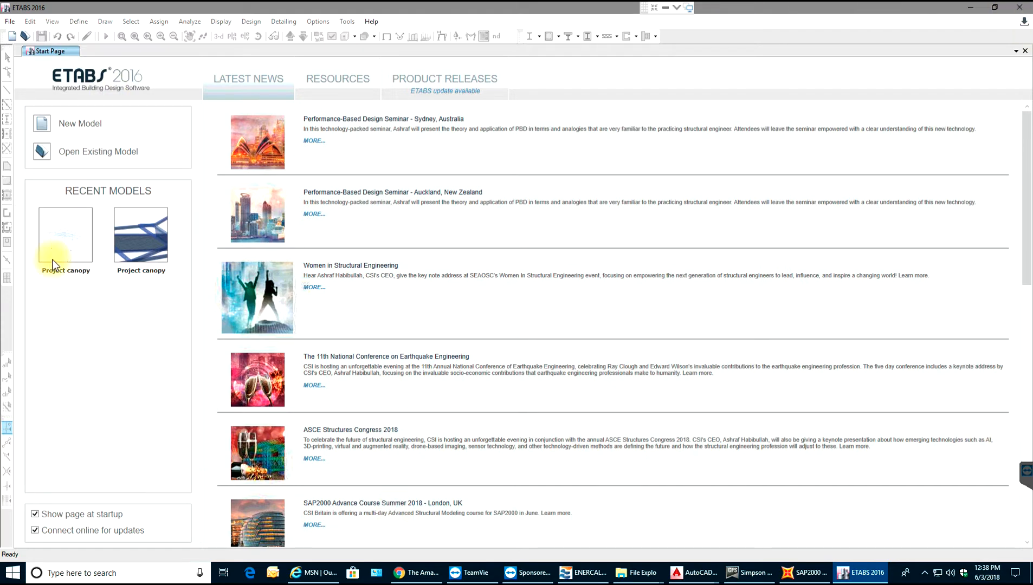
pyautogui.moveTo(79, 129)
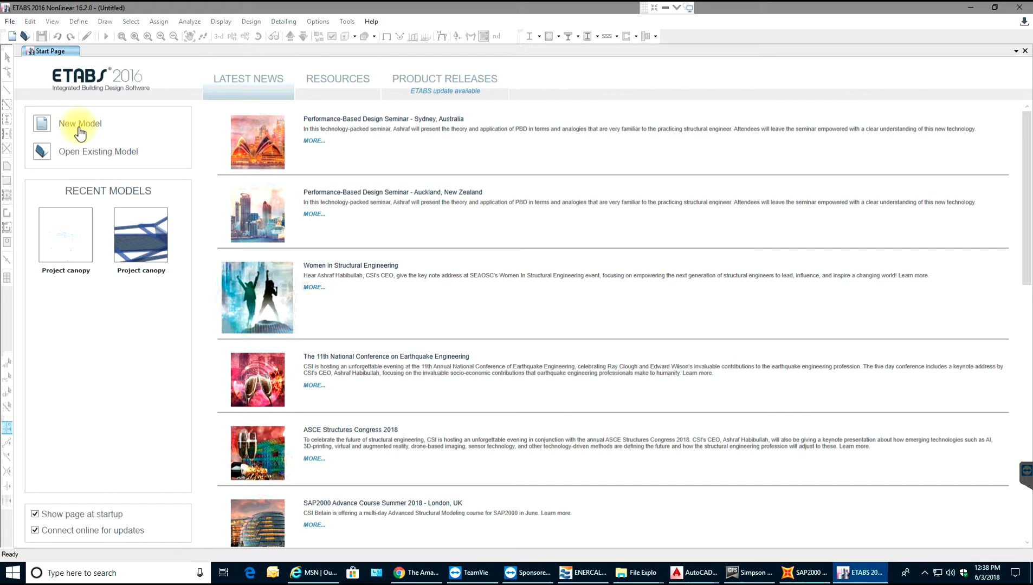
# - Initialize a new model with built-in settings: U.S. Customary units, AISC14, AISC 360-10, ACI 318-14
pyautogui.click(81, 124)
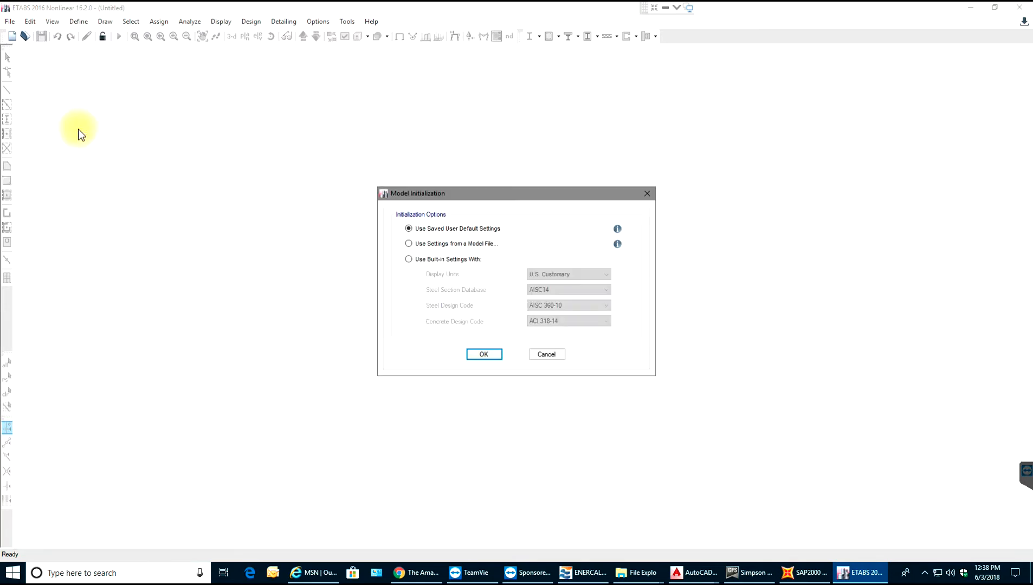
pyautogui.moveTo(450, 237)
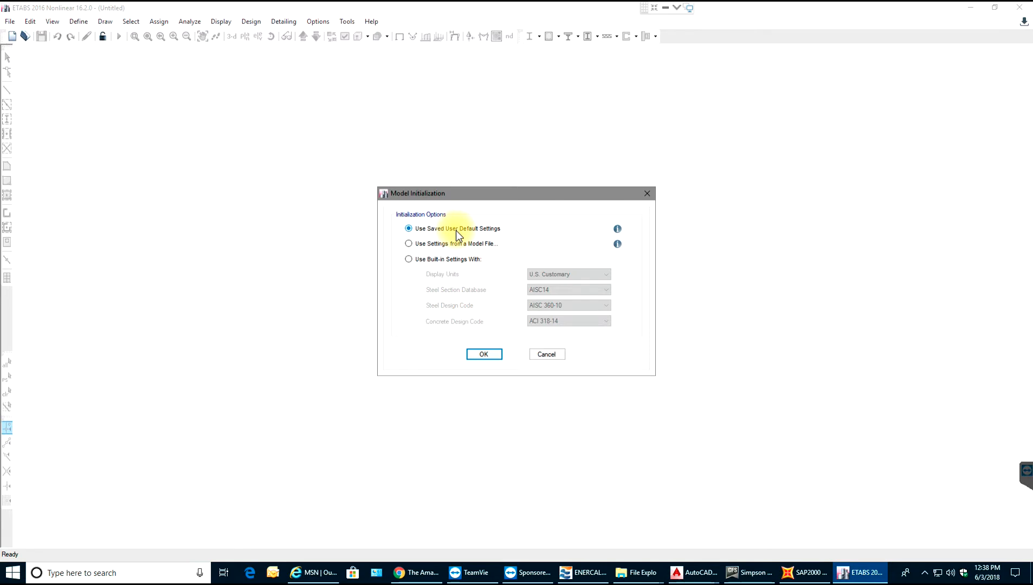
pyautogui.moveTo(431, 256)
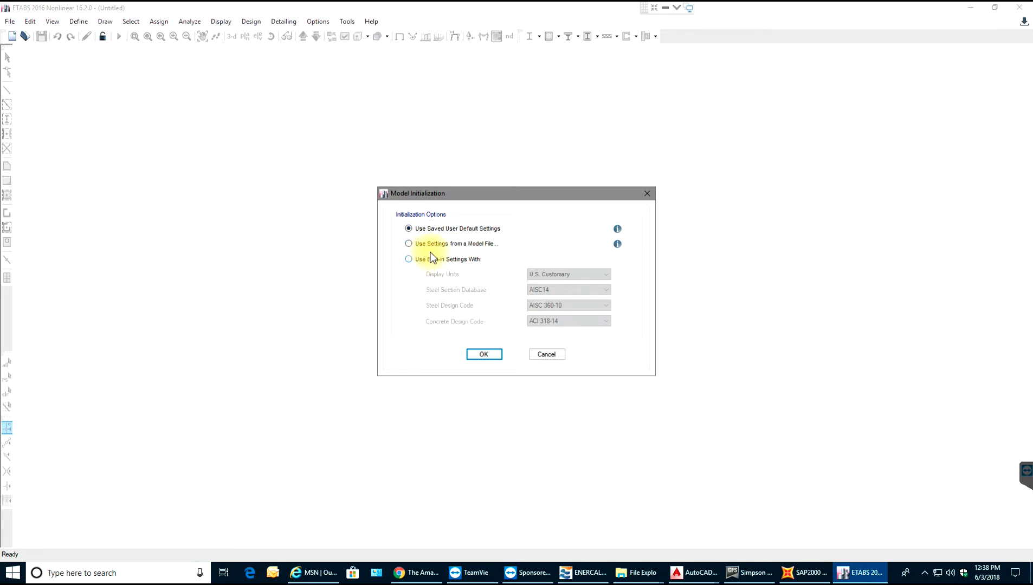
pyautogui.moveTo(504, 243)
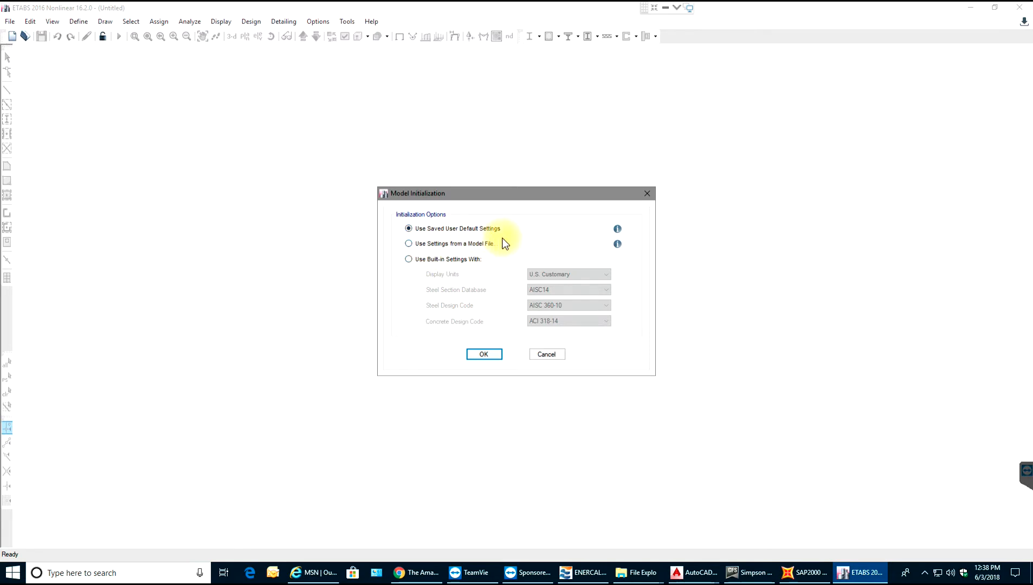
pyautogui.click(408, 258)
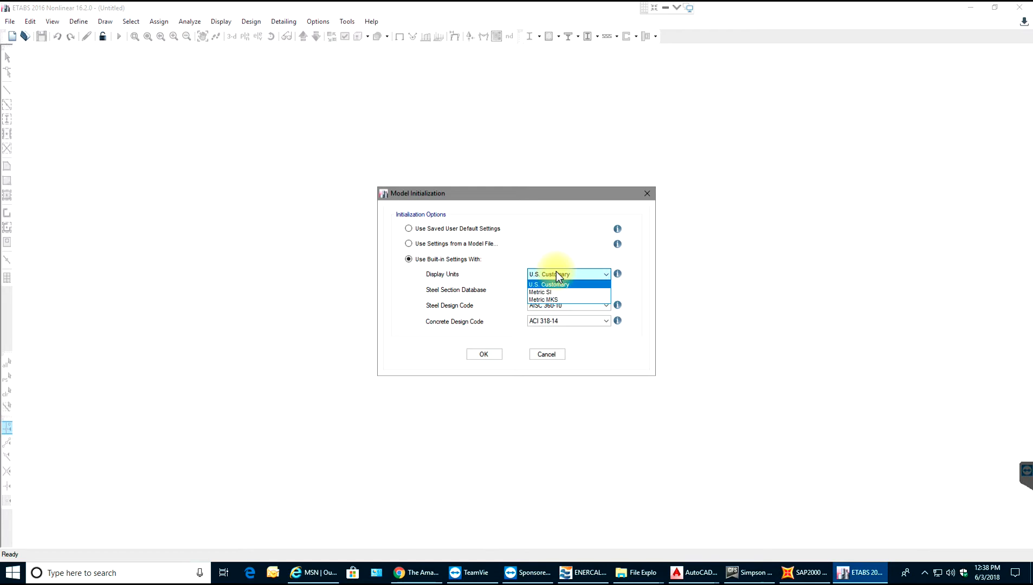
pyautogui.moveTo(561, 299)
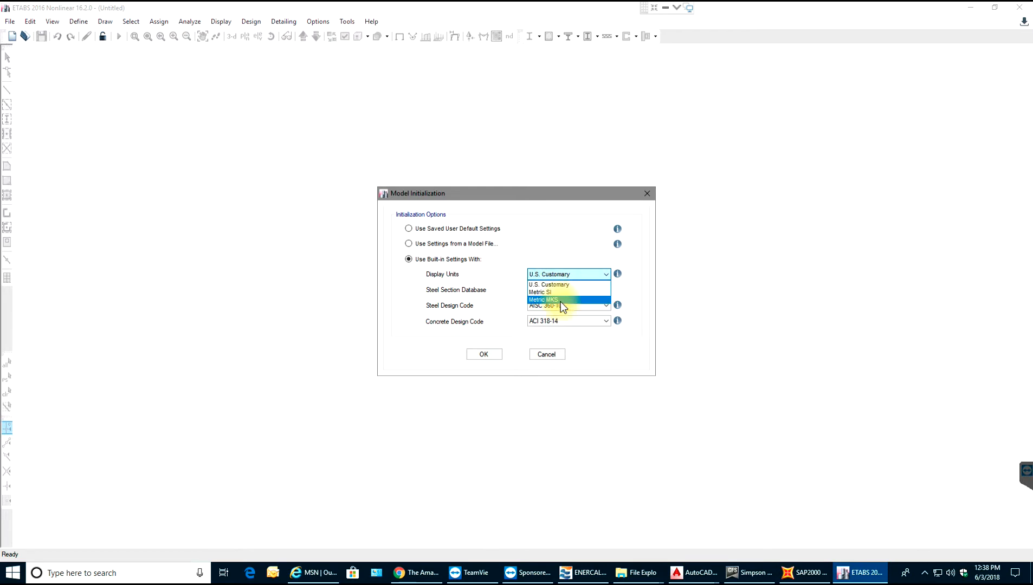
pyautogui.click(548, 284)
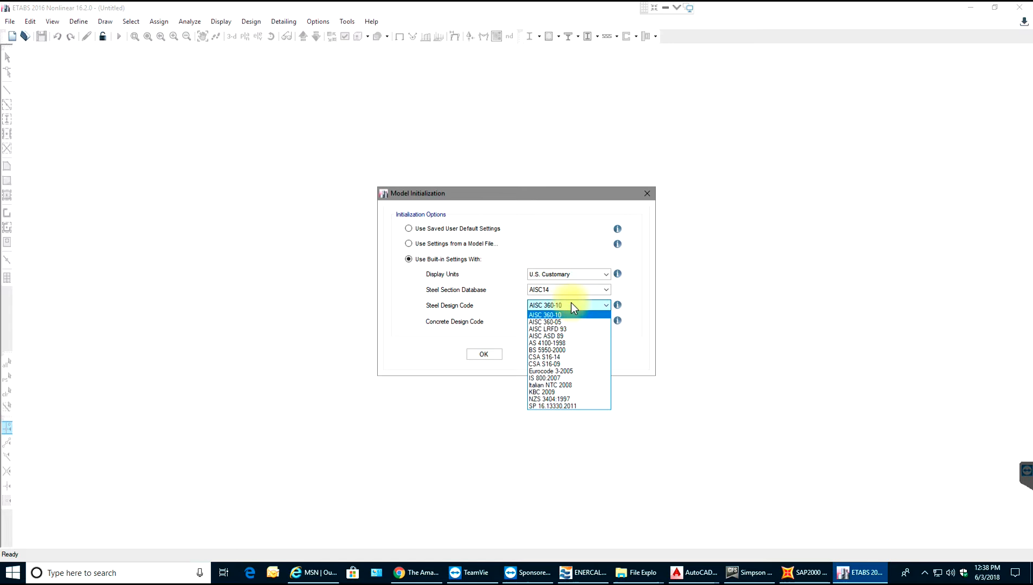
pyautogui.click(545, 314)
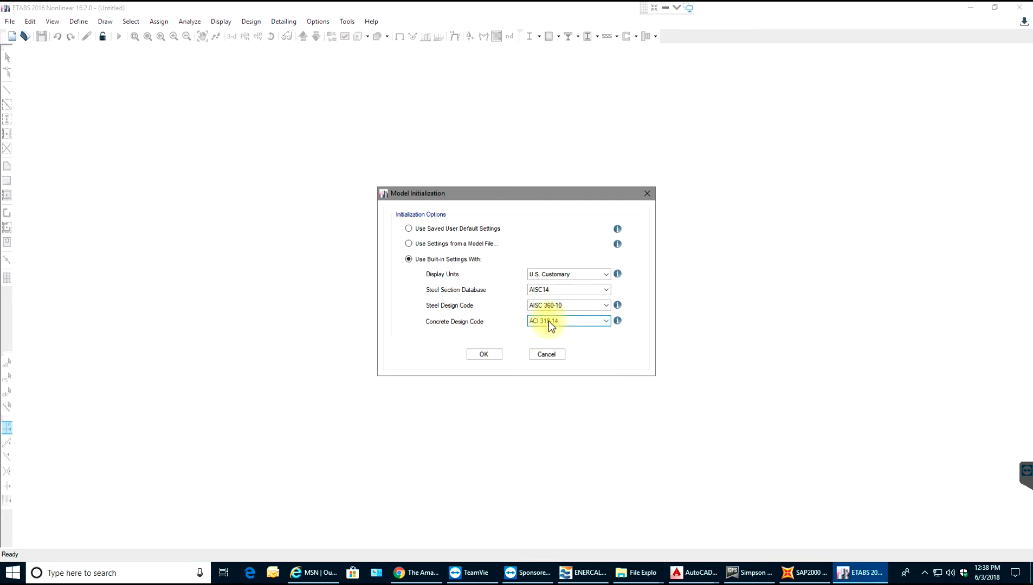
pyautogui.click(605, 322)
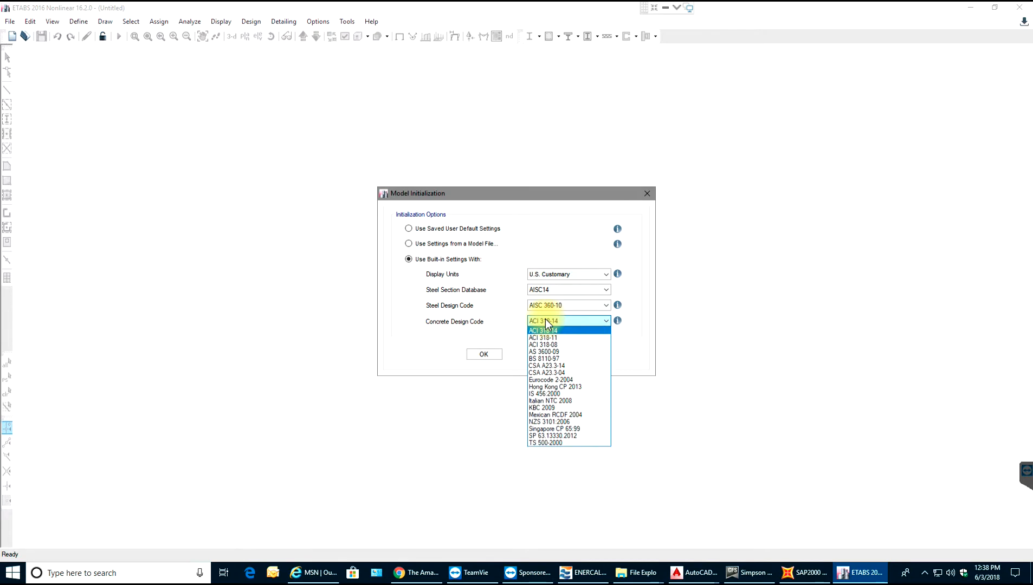
pyautogui.click(542, 331)
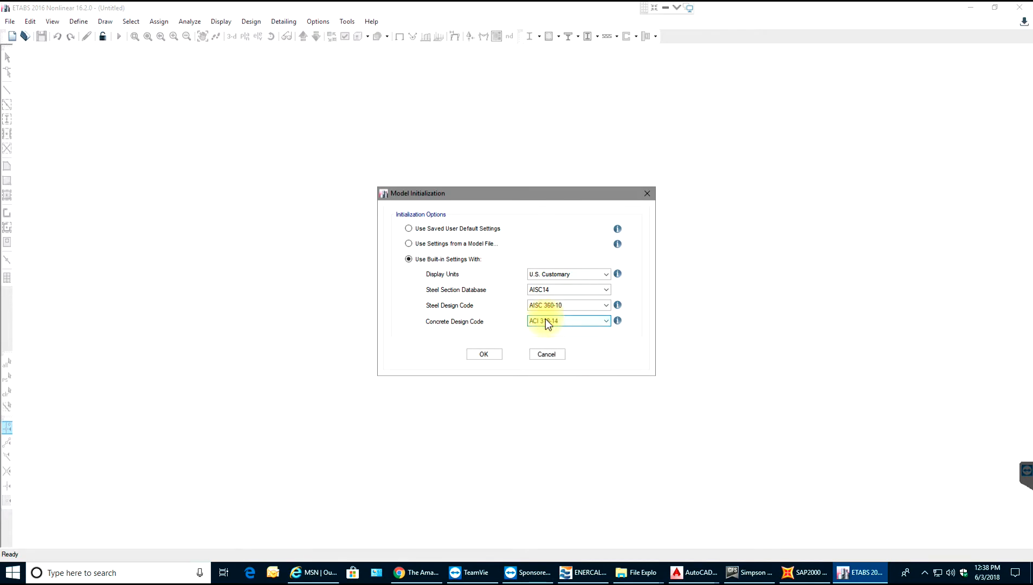
pyautogui.click(483, 355)
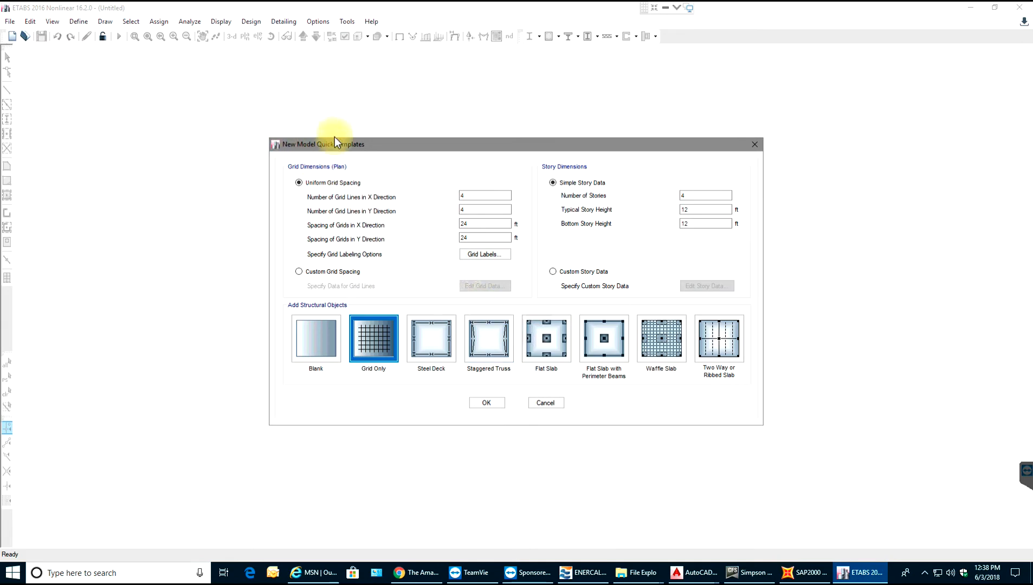
pyautogui.moveTo(772, 117)
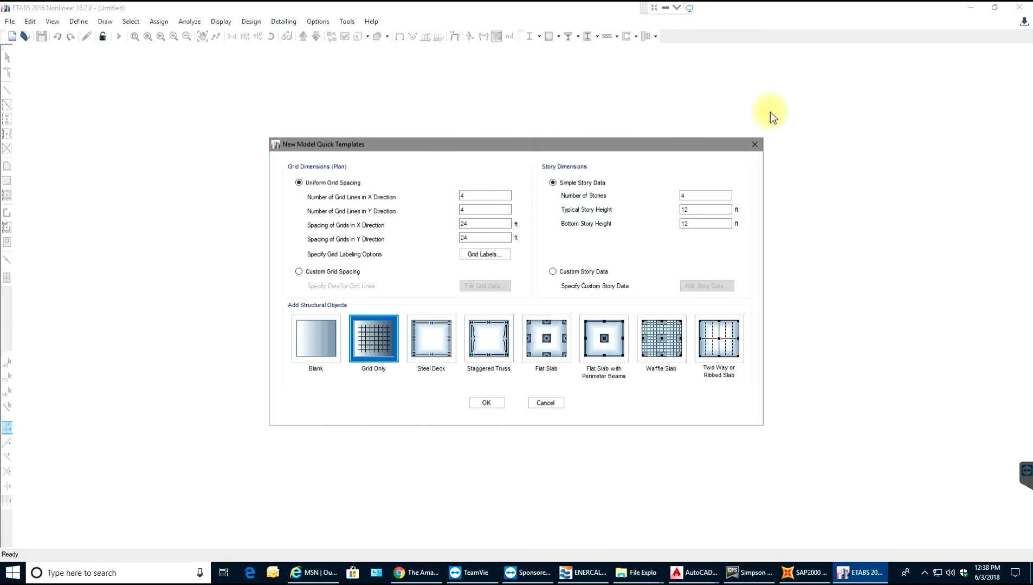
pyautogui.moveTo(311, 153)
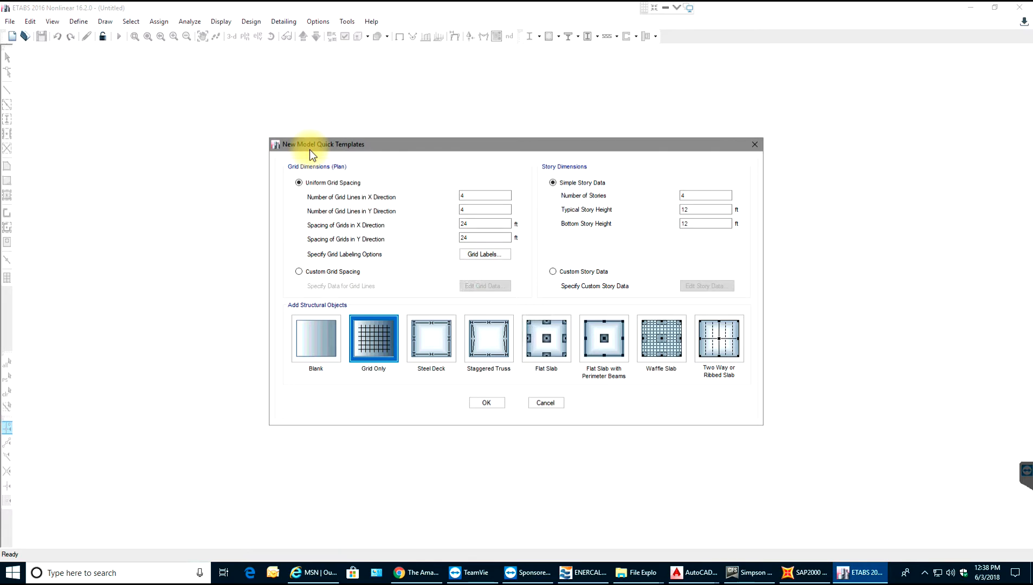
pyautogui.moveTo(603, 339)
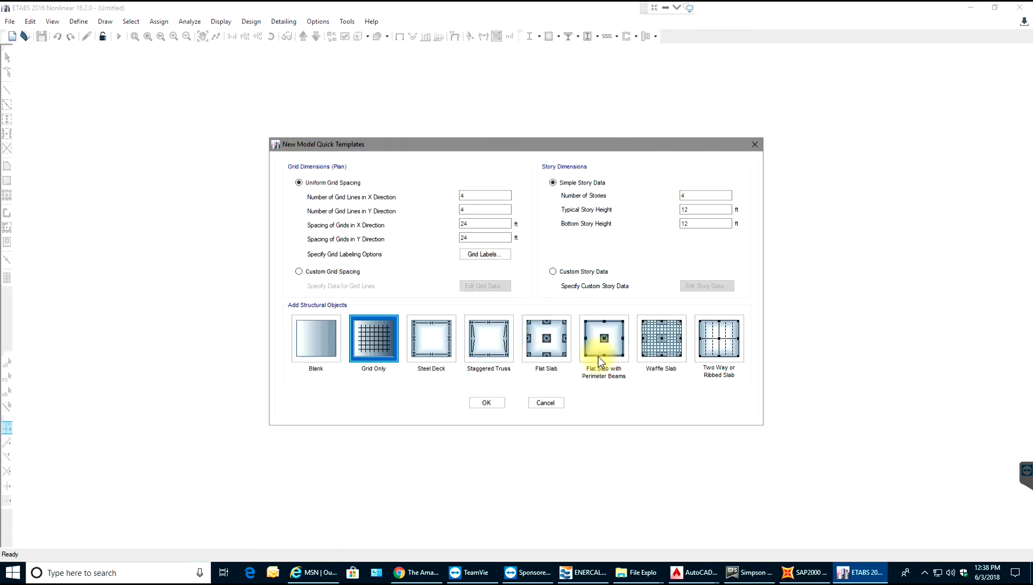
pyautogui.moveTo(774, 362)
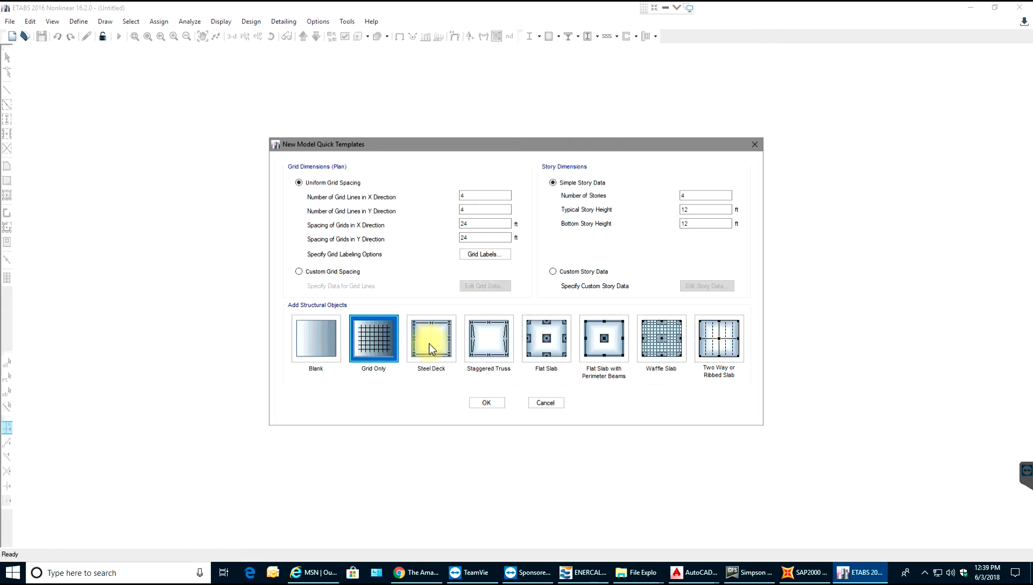
# - Define a 4 by 4 grid at 12 ft spacing with four 12-ft stories, as Grid Only
pyautogui.click(374, 340)
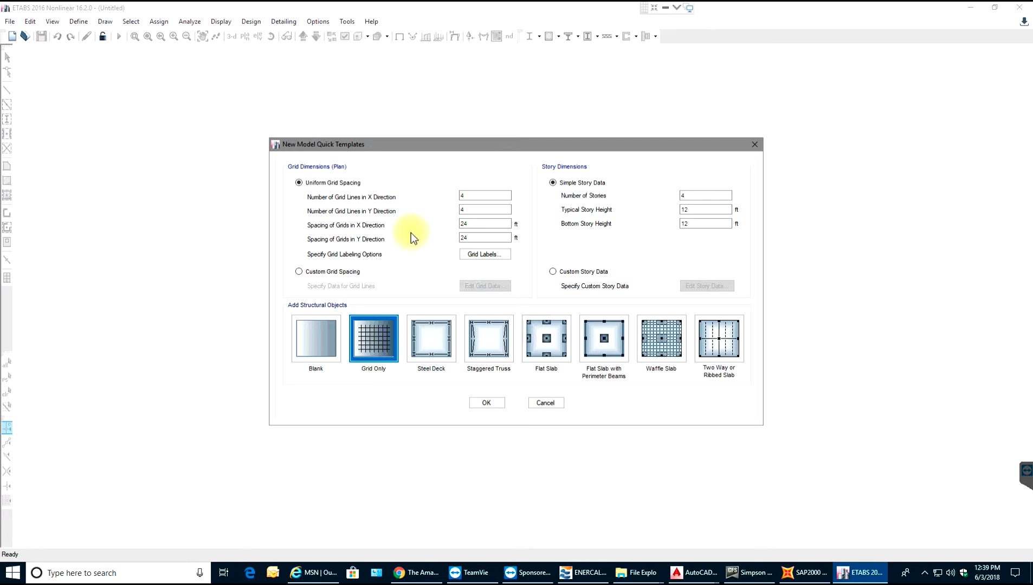
pyautogui.moveTo(470, 195)
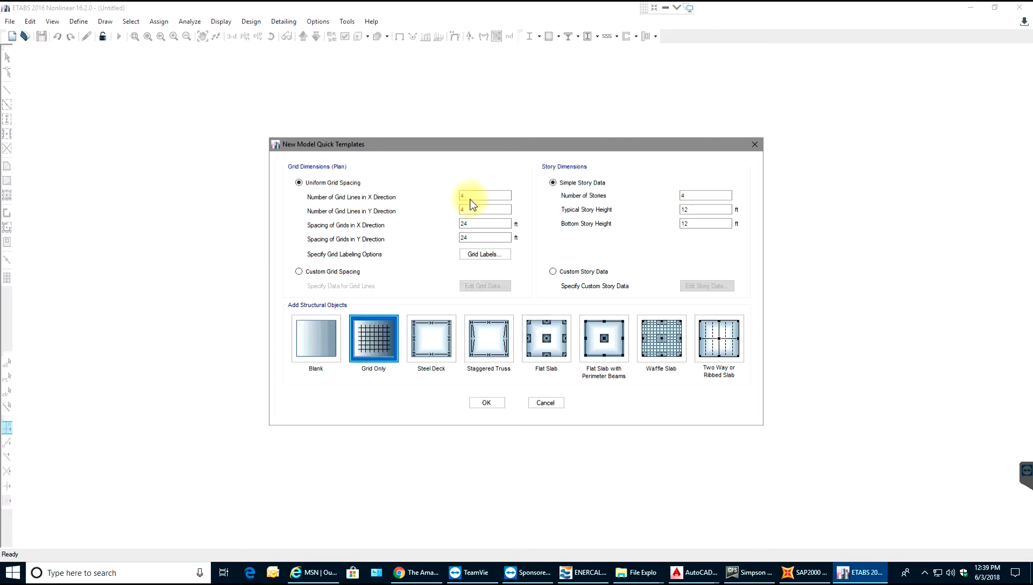
pyautogui.click(485, 209)
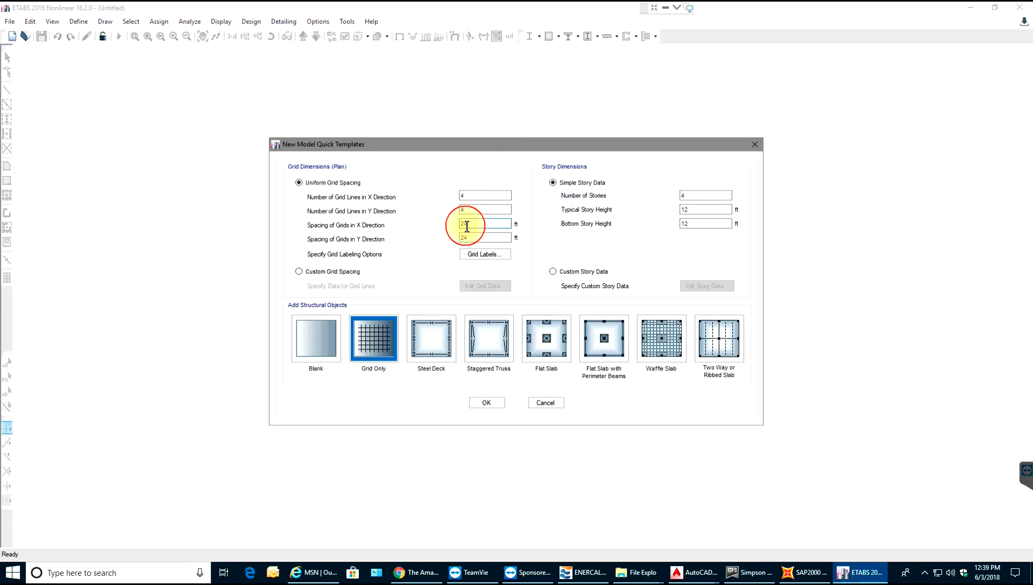
pyautogui.write('12')
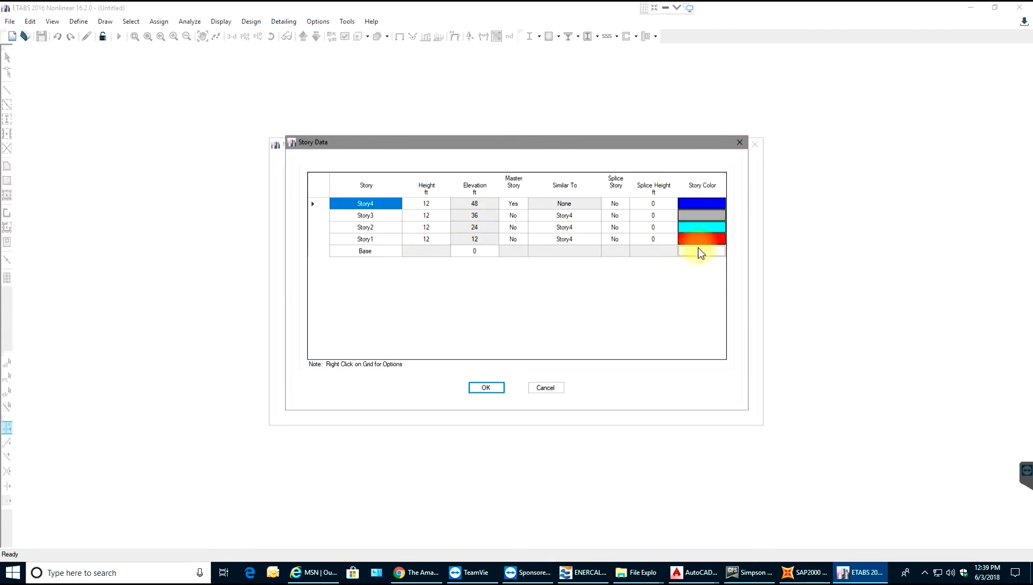
pyautogui.click(486, 388)
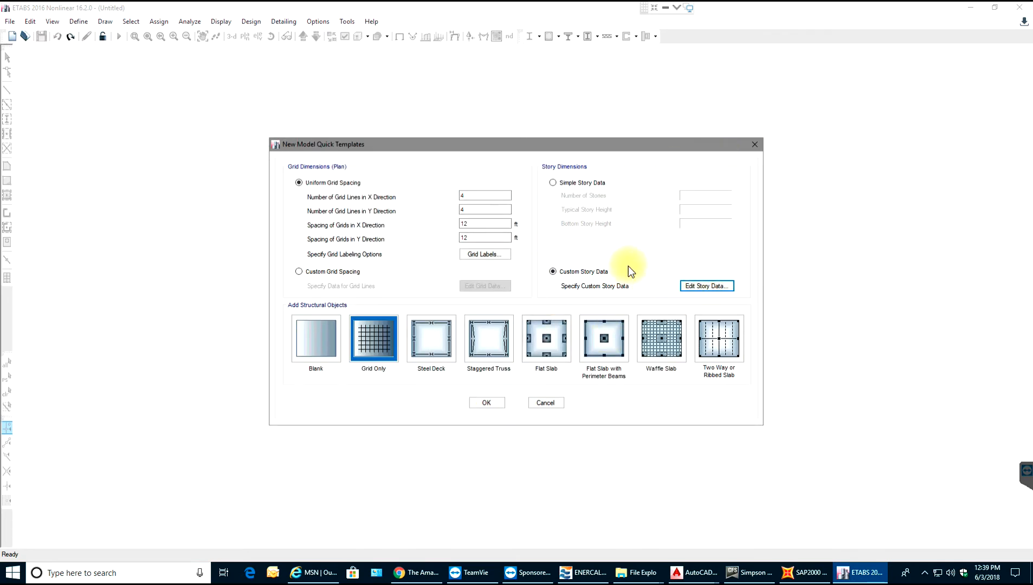
pyautogui.click(553, 182)
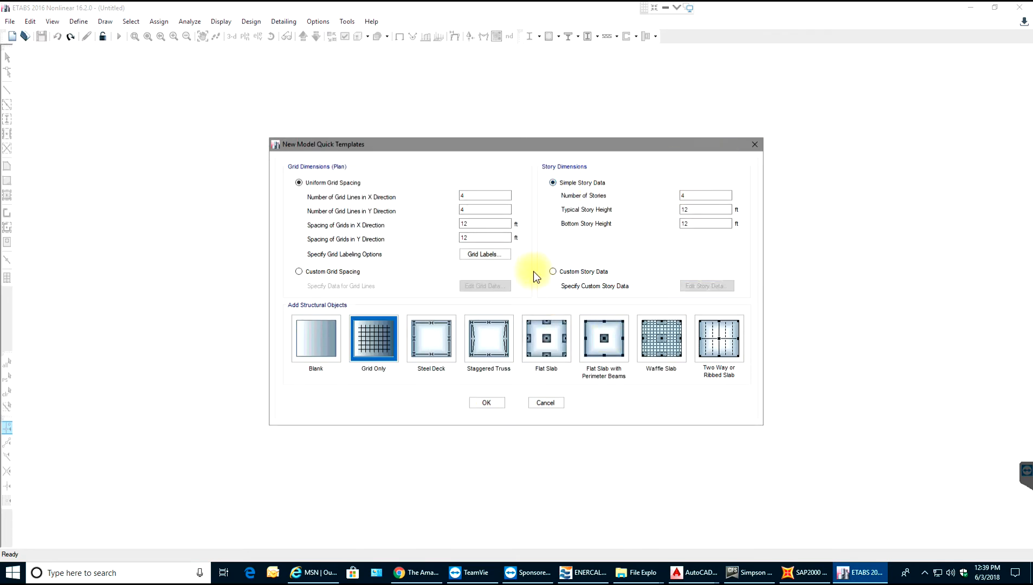
pyautogui.moveTo(487, 403)
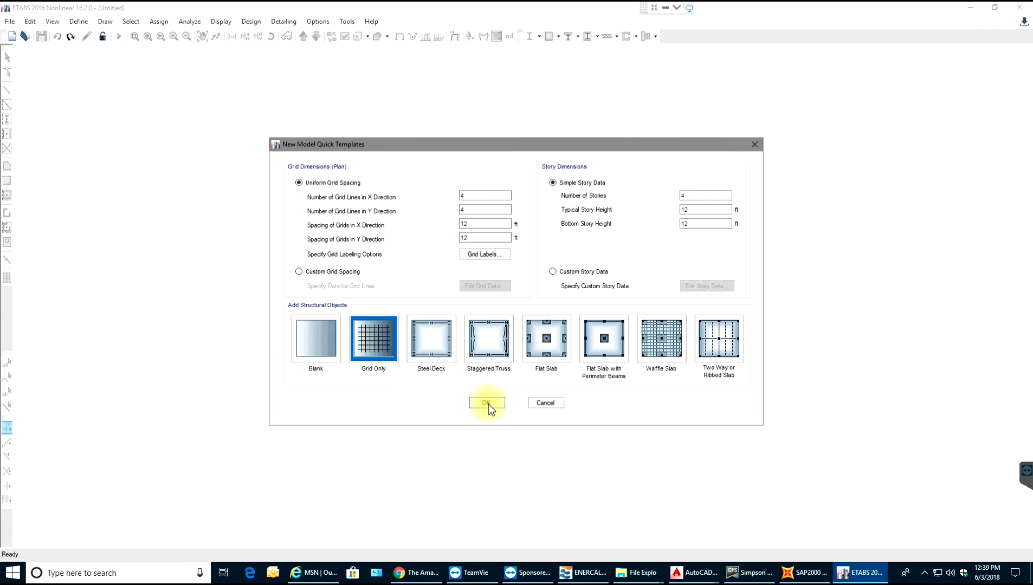
# - Generate the grid-only model, shown in plan at Story4 and in 3D
pyautogui.click(487, 403)
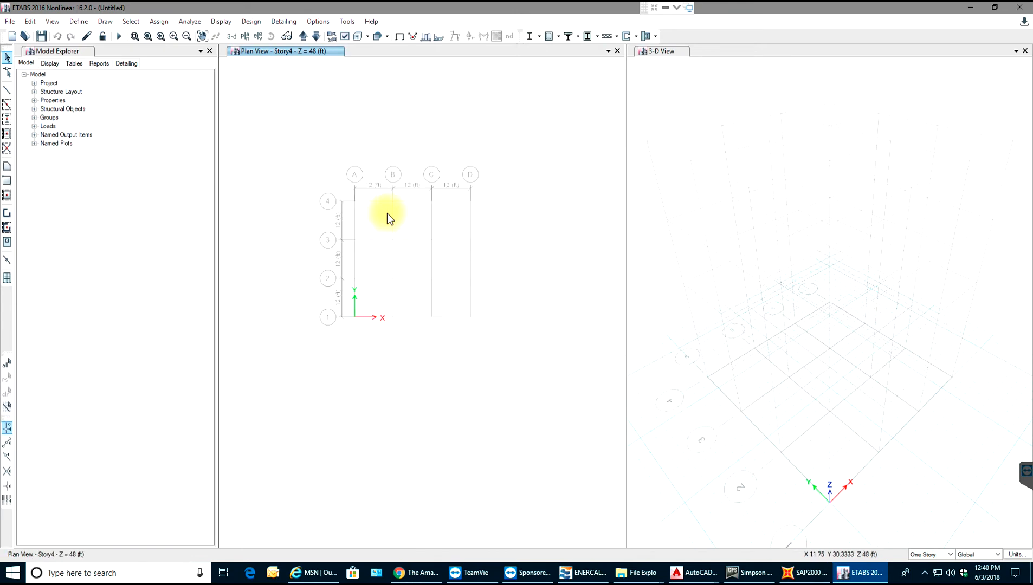
pyautogui.moveTo(314, 63)
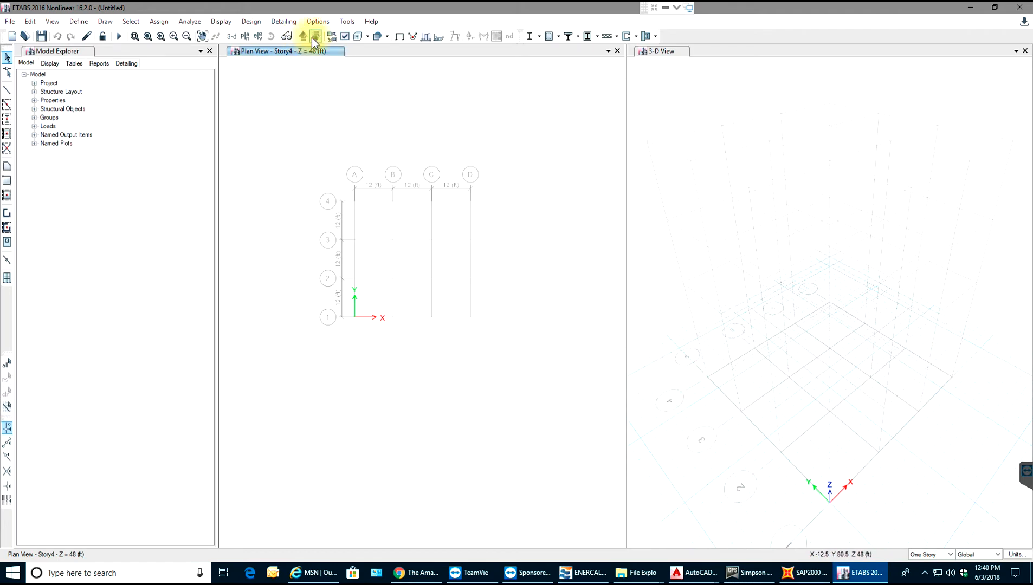
# - Step the plan view down through the stories toward the Base level
pyautogui.click(316, 36)
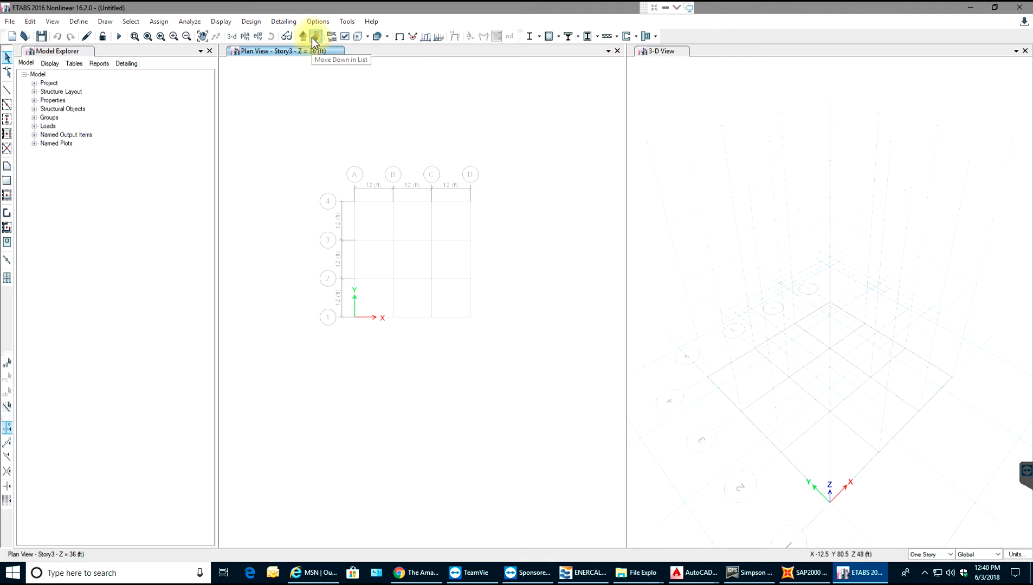
pyautogui.click(316, 36)
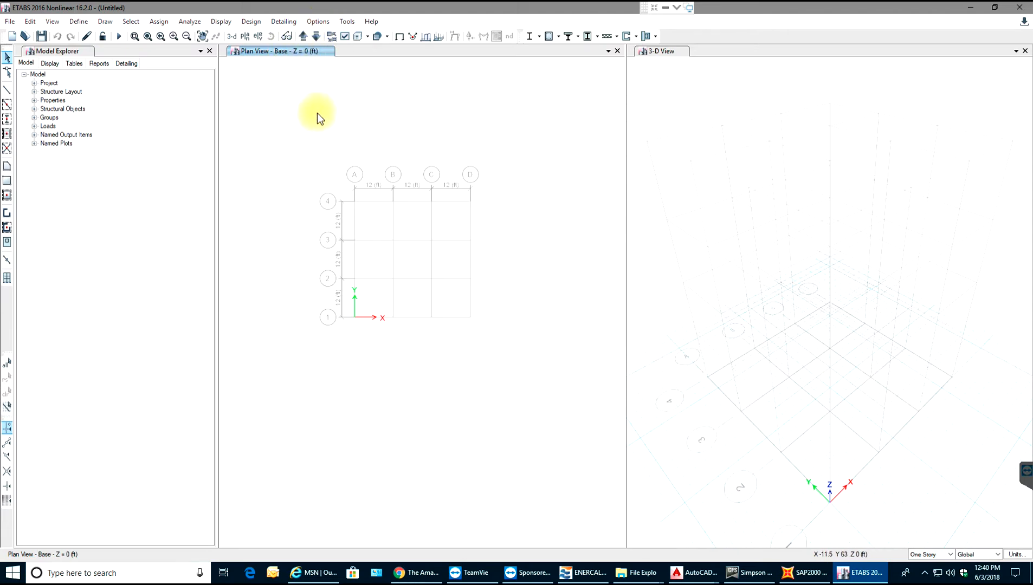
pyautogui.moveTo(383, 257)
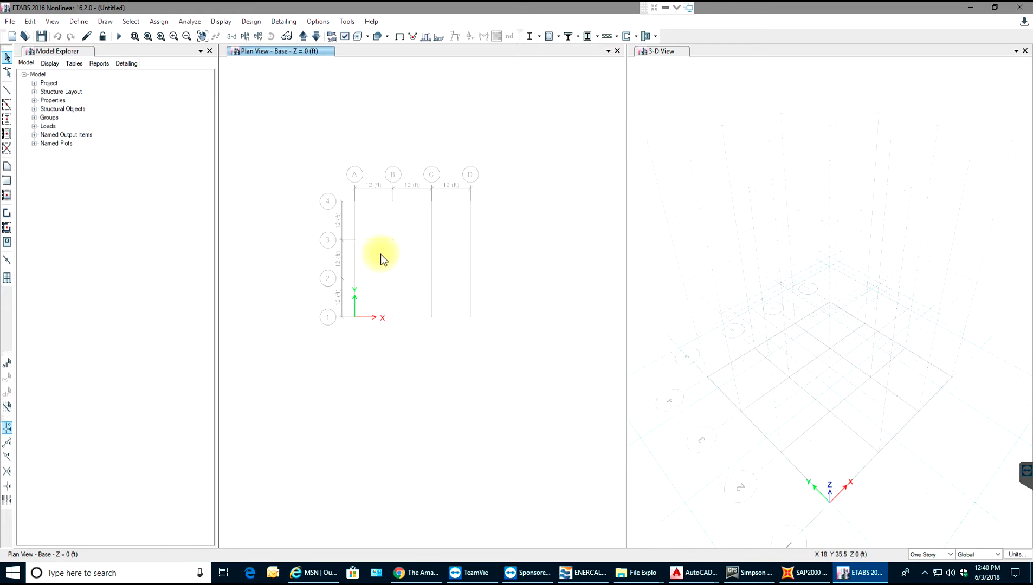
pyautogui.moveTo(330, 211)
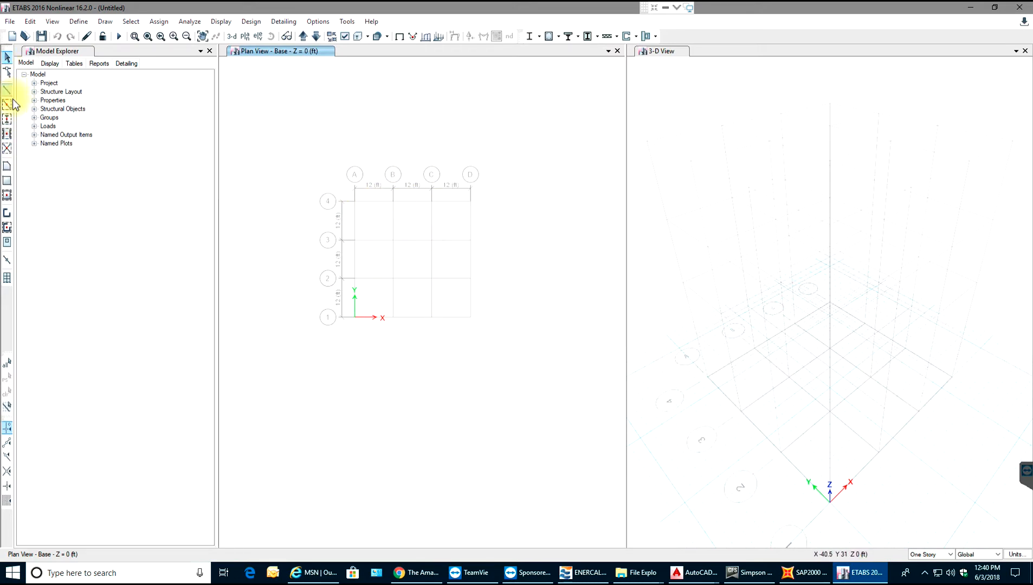
pyautogui.moveTo(8, 92)
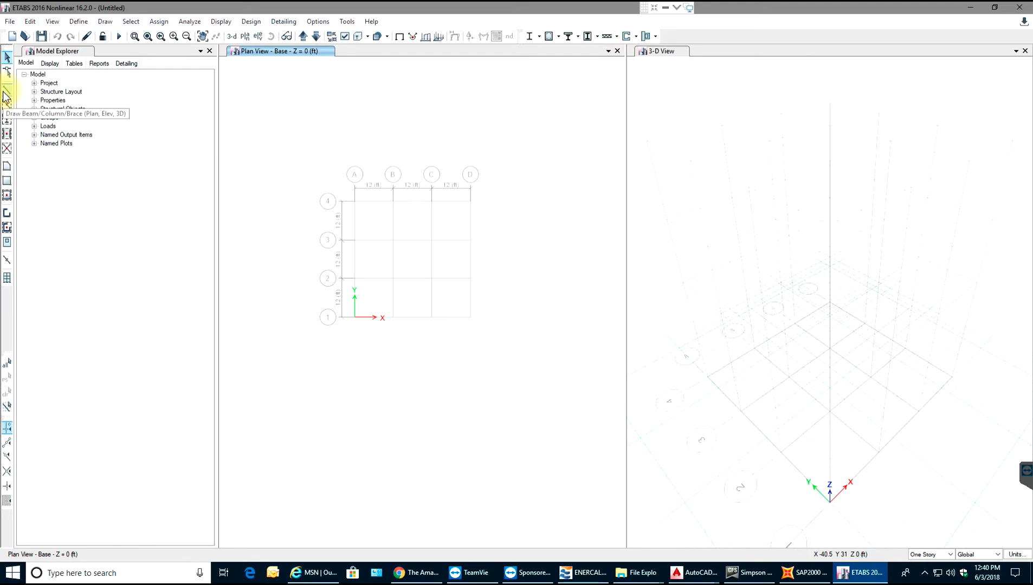
pyautogui.moveTo(8, 93)
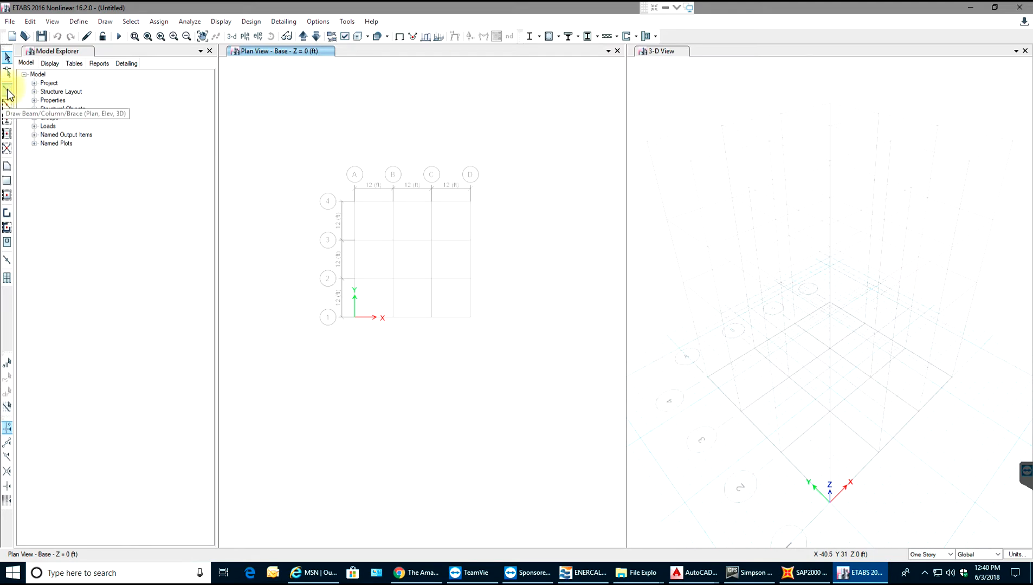
pyautogui.moveTo(9, 191)
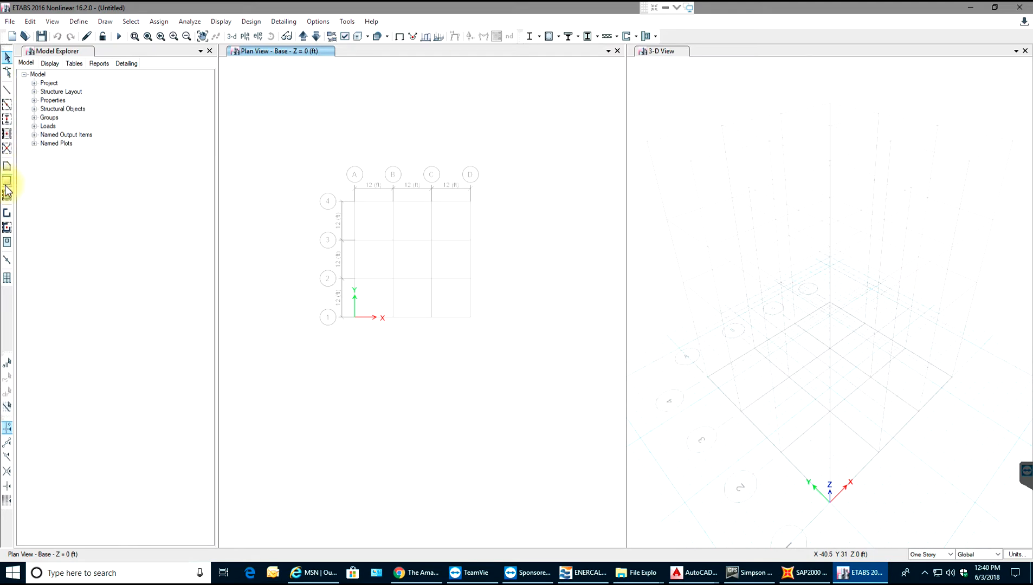
pyautogui.moveTo(8, 194)
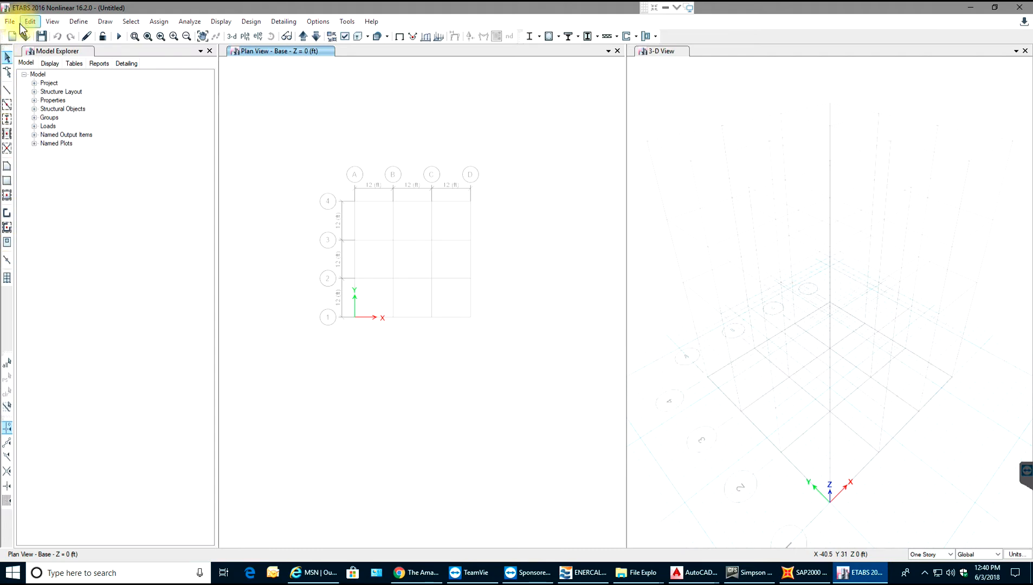
pyautogui.click(10, 21)
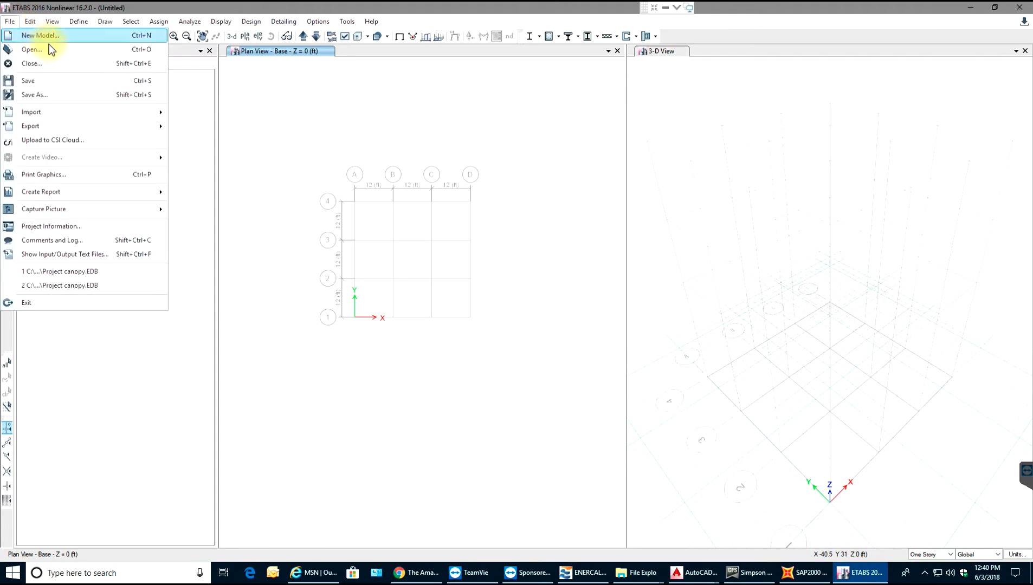
pyautogui.moveTo(60, 50)
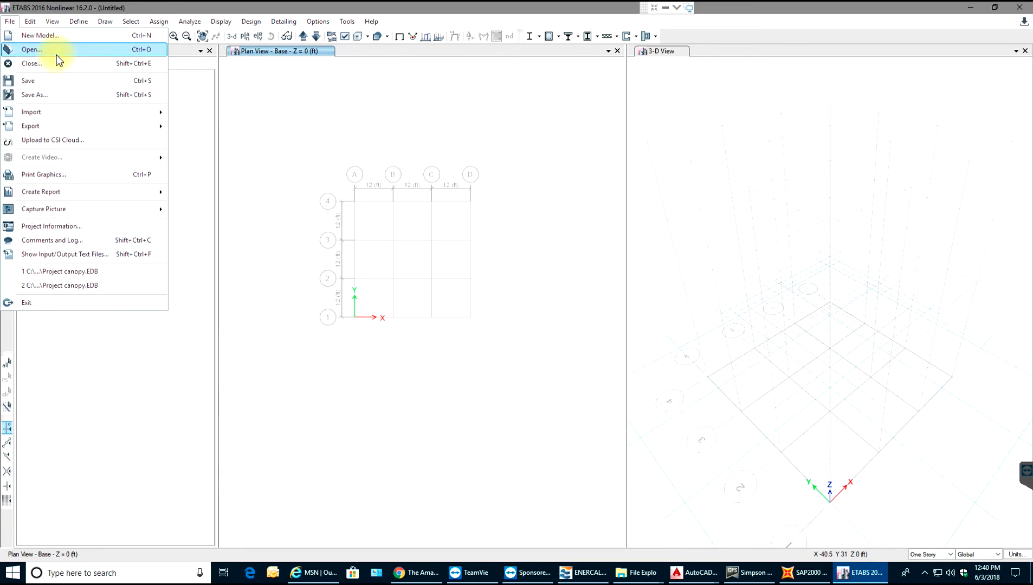
pyautogui.moveTo(71, 112)
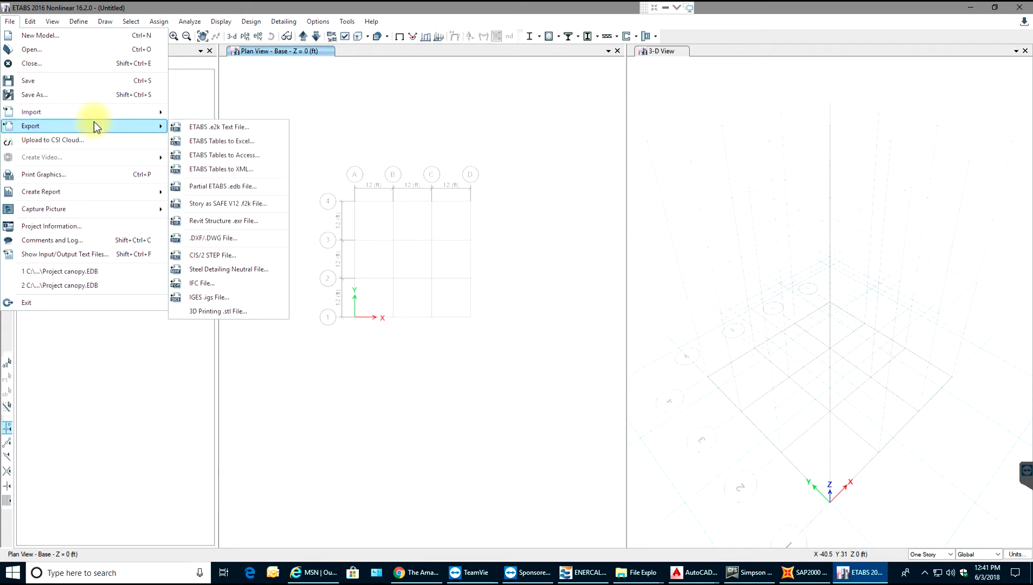
pyautogui.moveTo(132, 130)
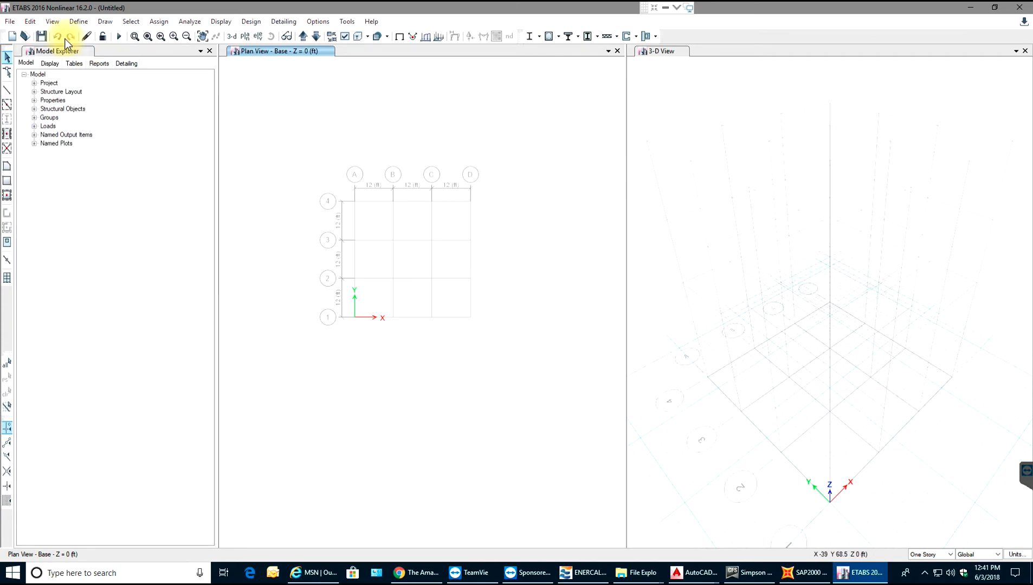
pyautogui.click(10, 21)
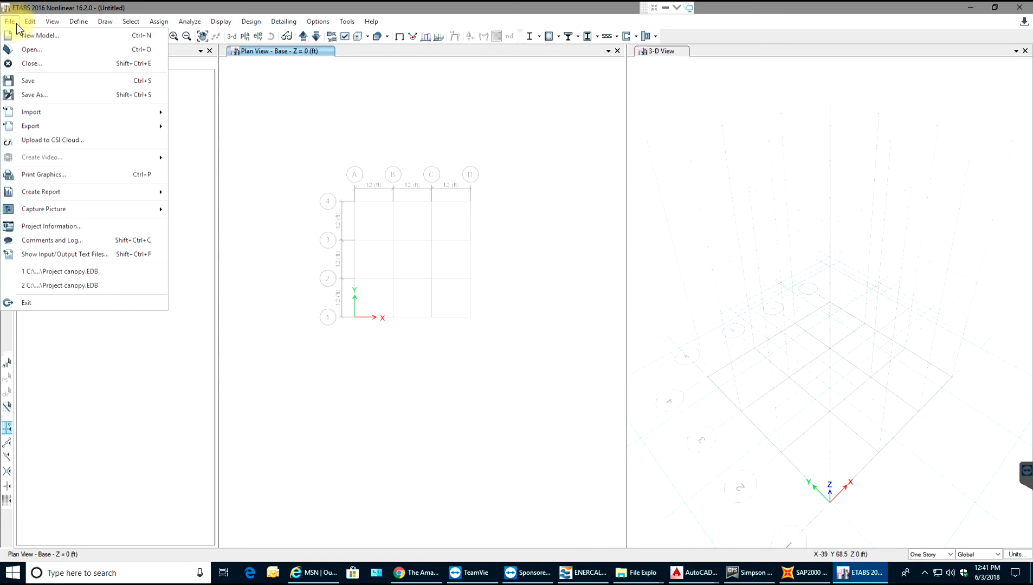
pyautogui.moveTo(44, 175)
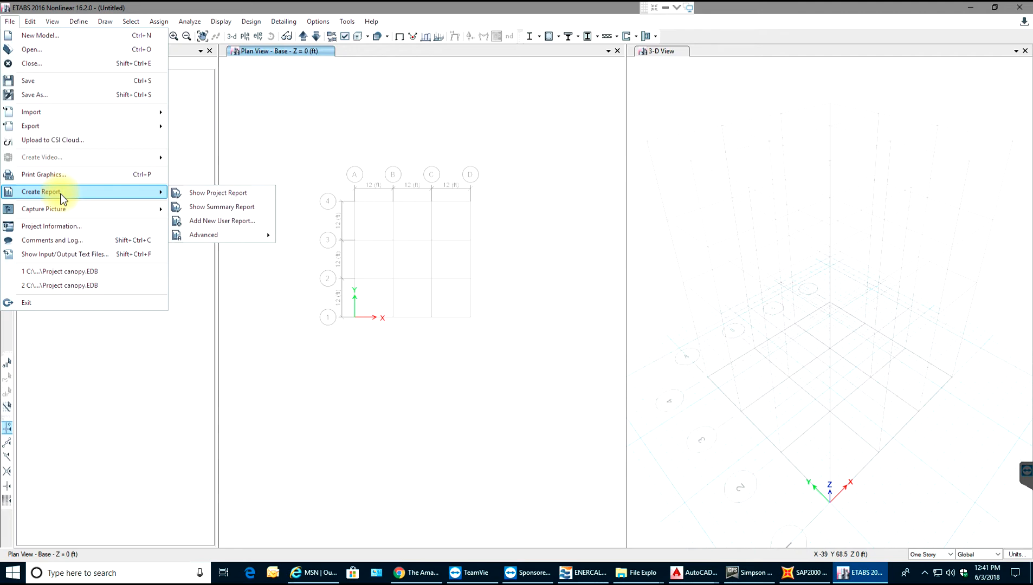
pyautogui.moveTo(66, 192)
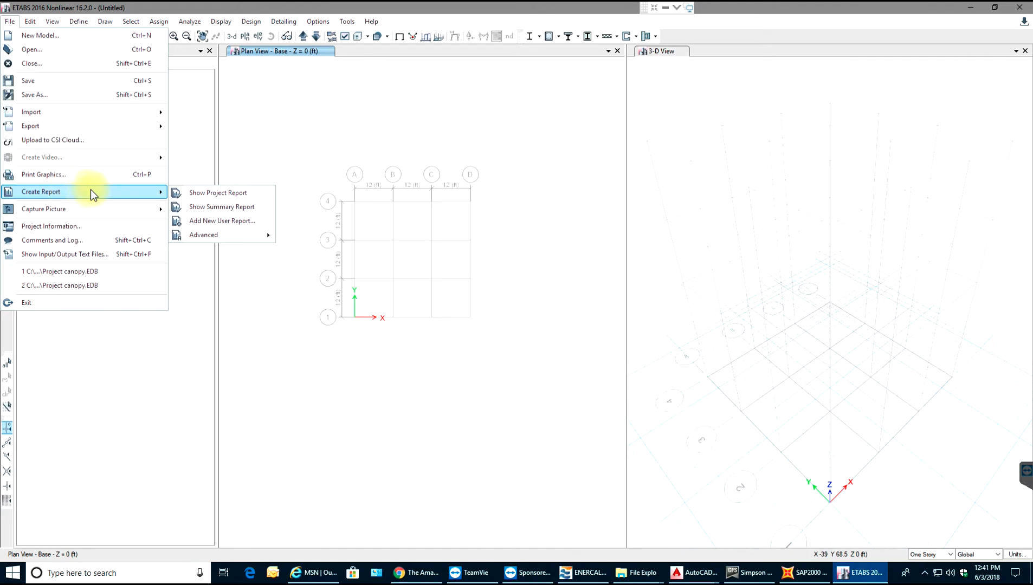
pyautogui.moveTo(59, 271)
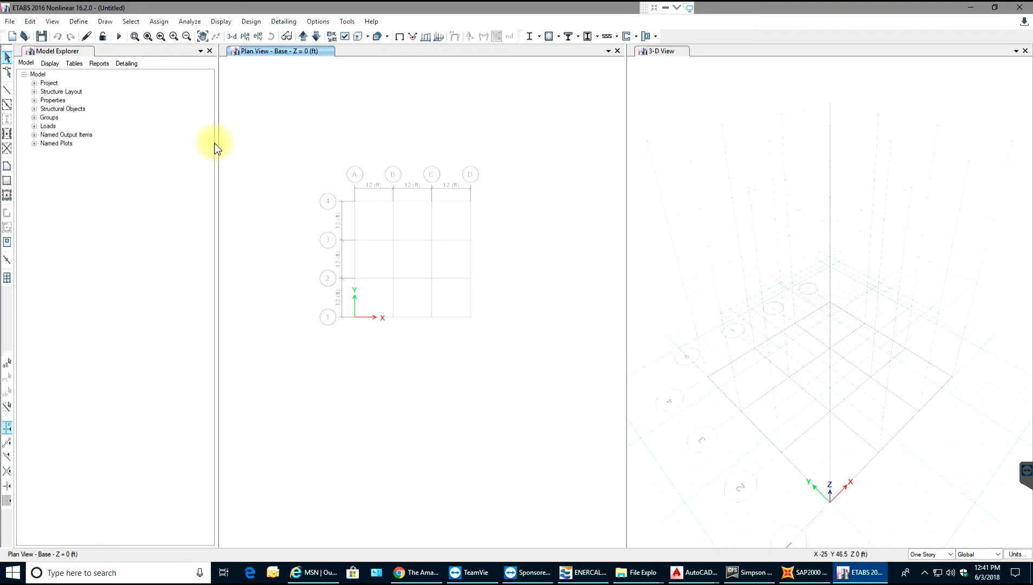
# - Show the Edit menu with its frame-editing commands
pyautogui.click(29, 21)
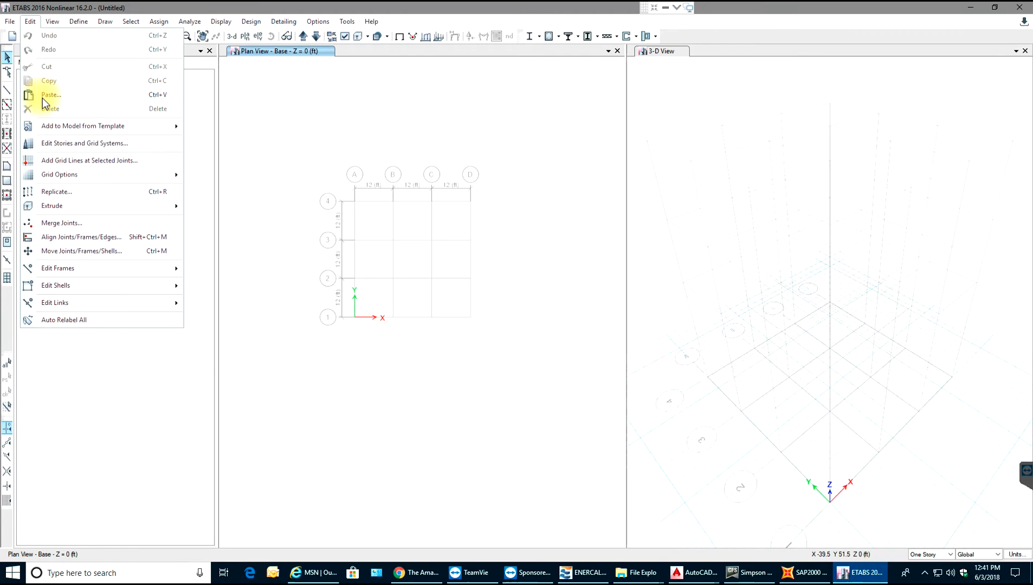
pyautogui.moveTo(79, 95)
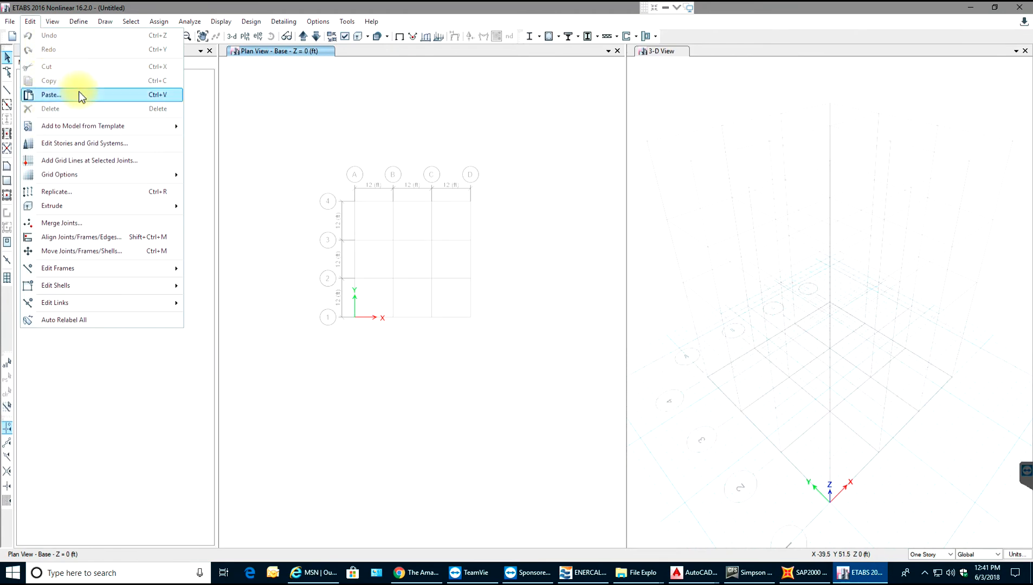
pyautogui.moveTo(82, 108)
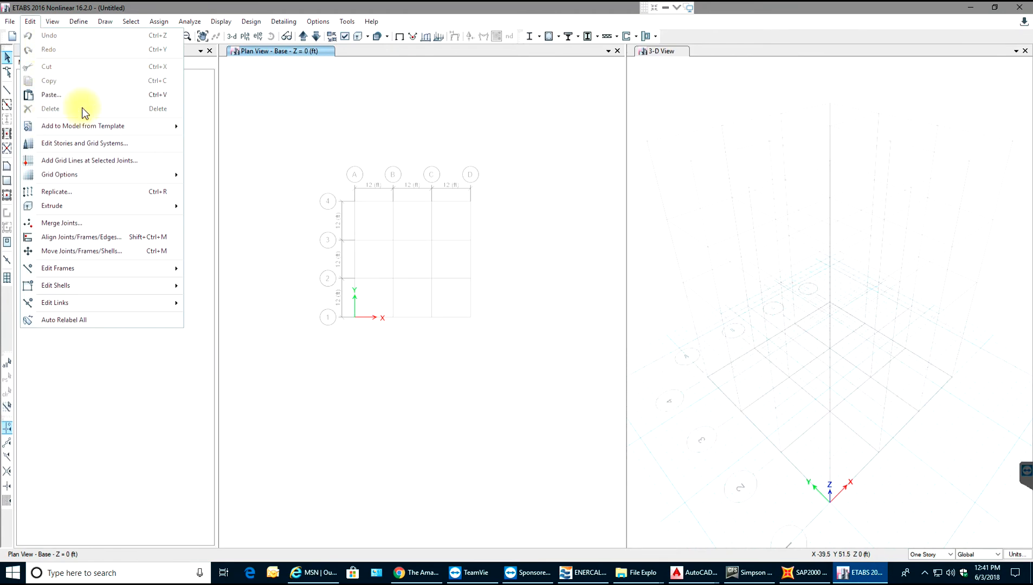
pyautogui.moveTo(102, 160)
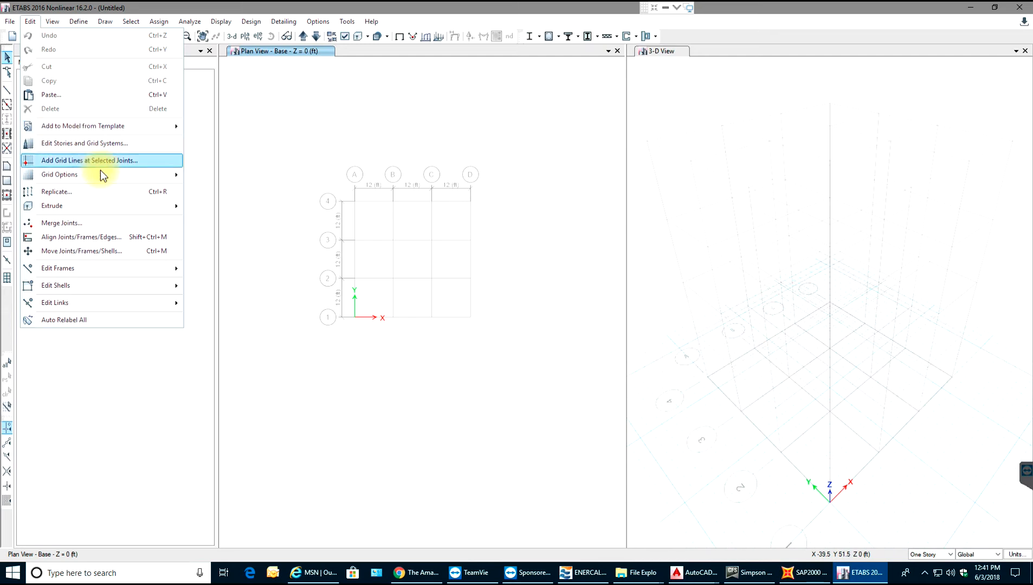
pyautogui.moveTo(94, 209)
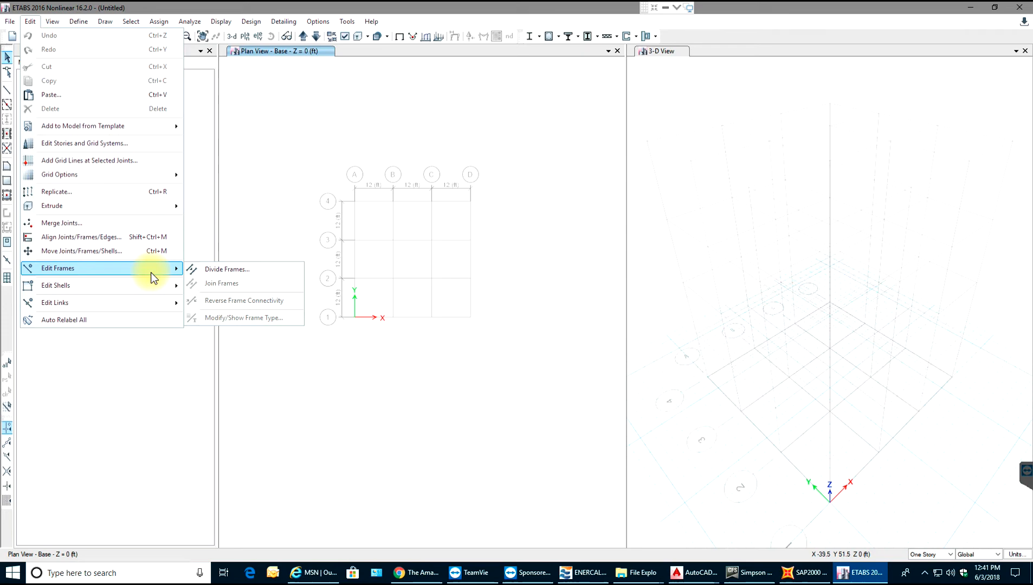
pyautogui.moveTo(156, 275)
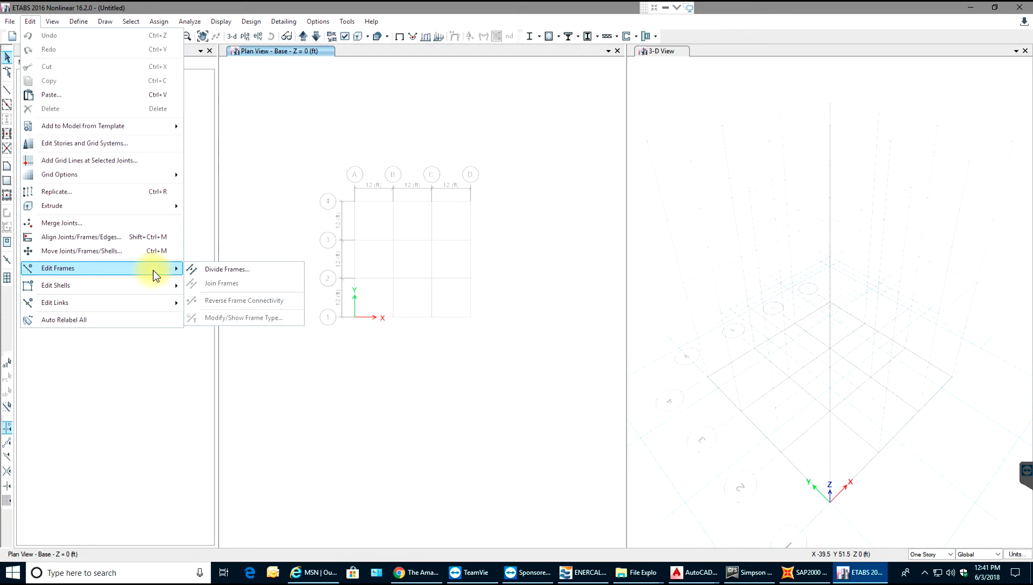
# - Show the View menu with 3D, plan, elevation, zoom and grid visibility commands
pyautogui.click(52, 21)
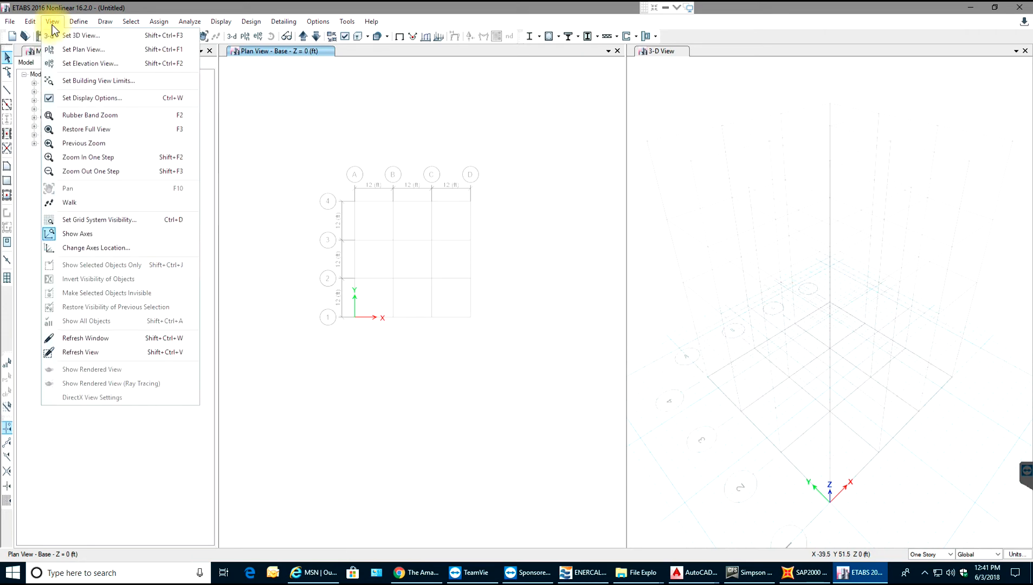
pyautogui.moveTo(102, 76)
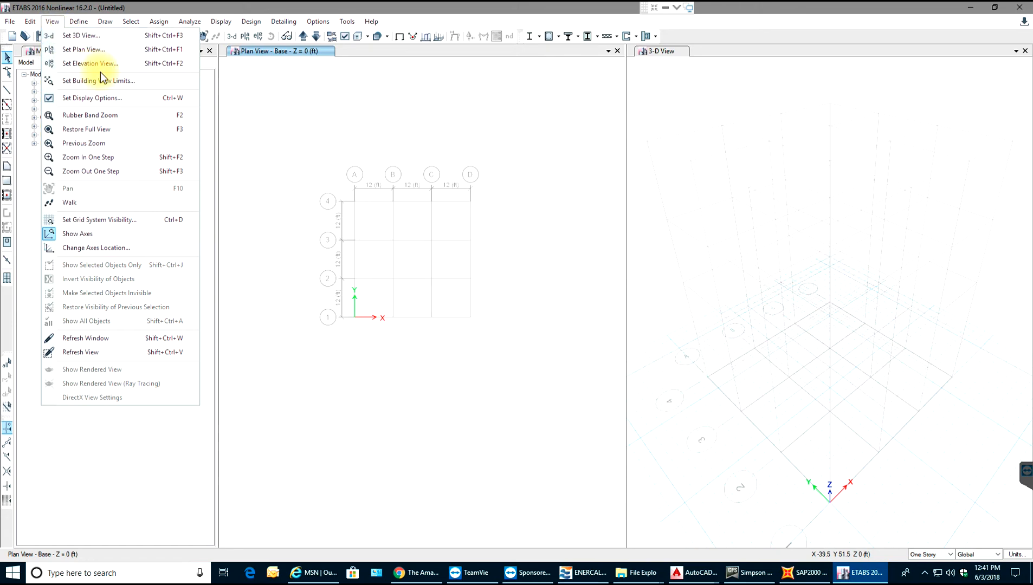
pyautogui.moveTo(83, 50)
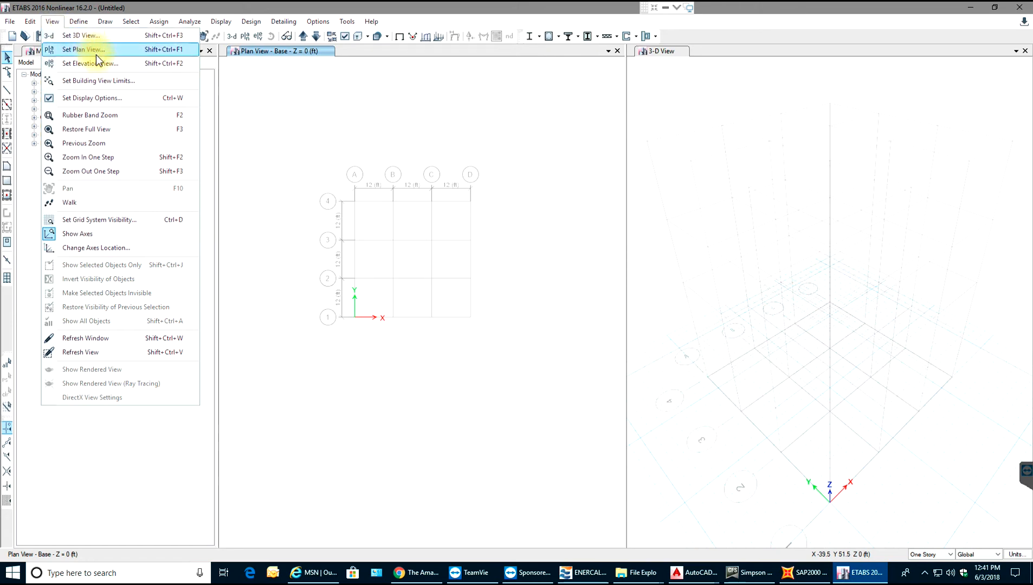
pyautogui.moveTo(89, 63)
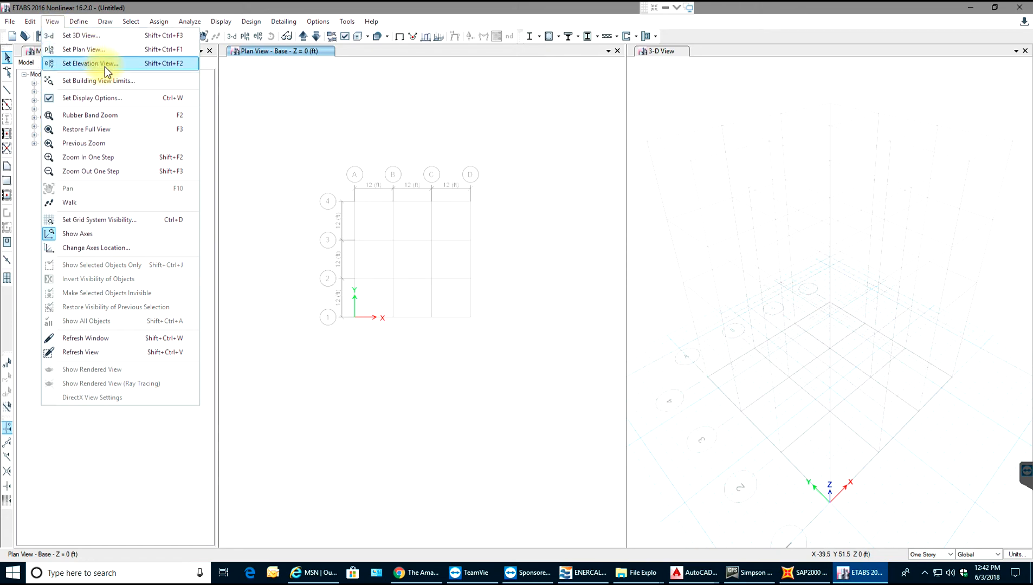
pyautogui.moveTo(102, 69)
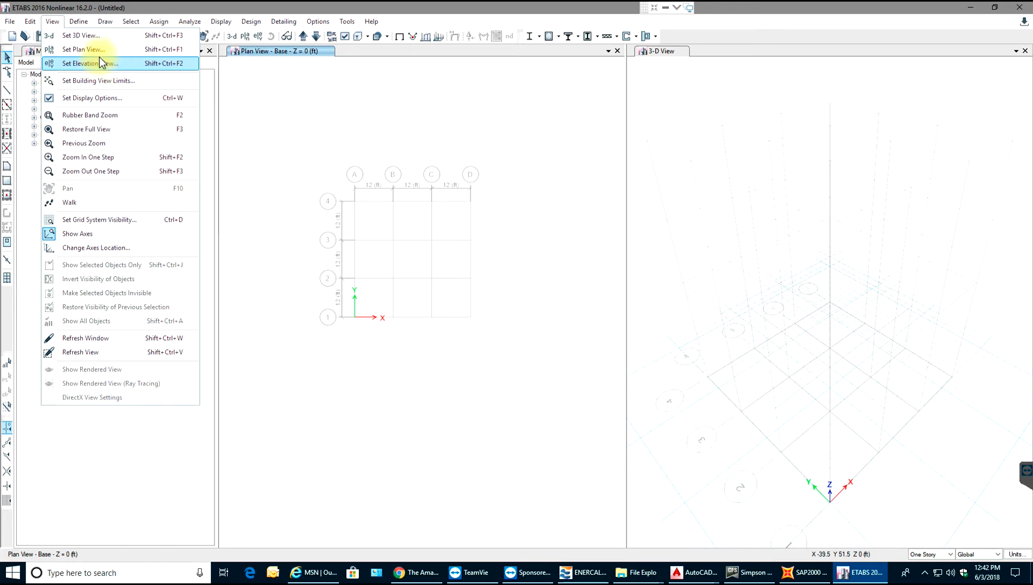
pyautogui.moveTo(86, 129)
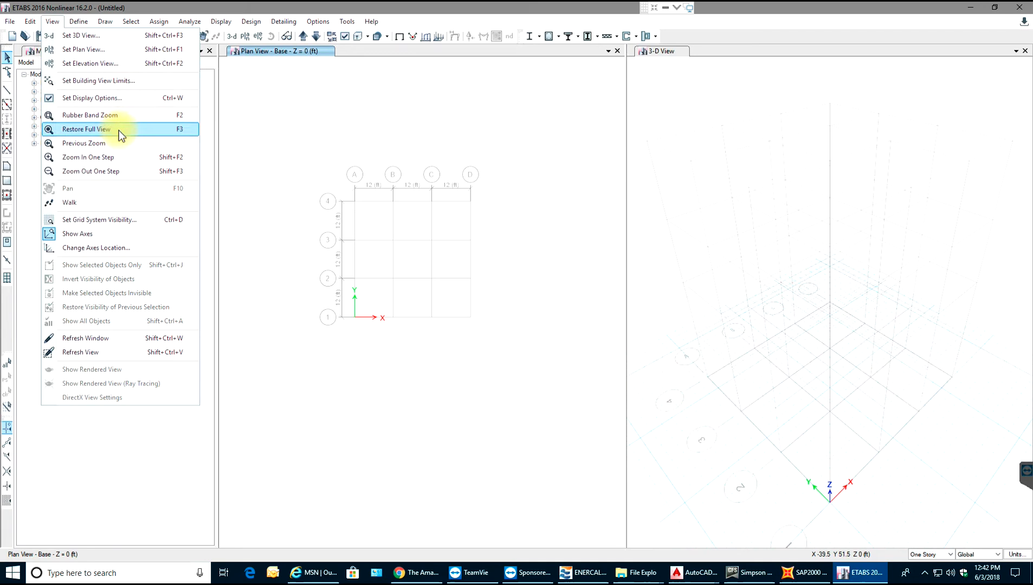
pyautogui.moveTo(124, 198)
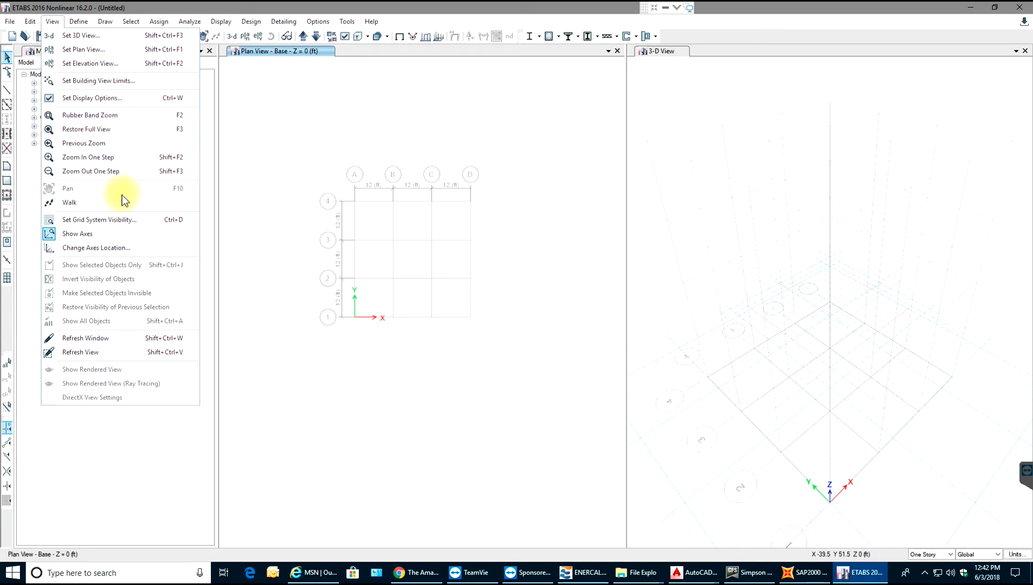
pyautogui.moveTo(129, 219)
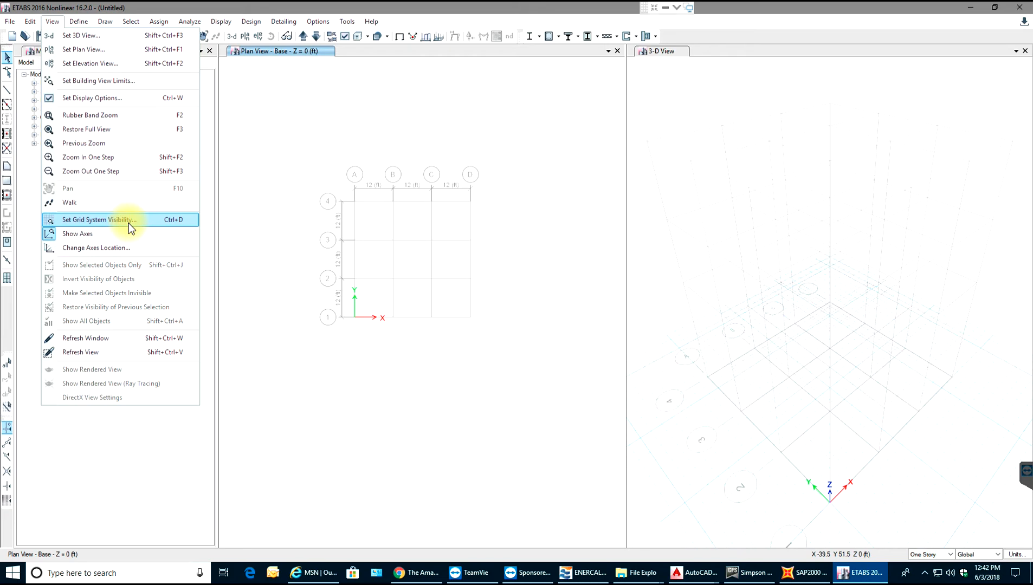
pyautogui.moveTo(78, 21)
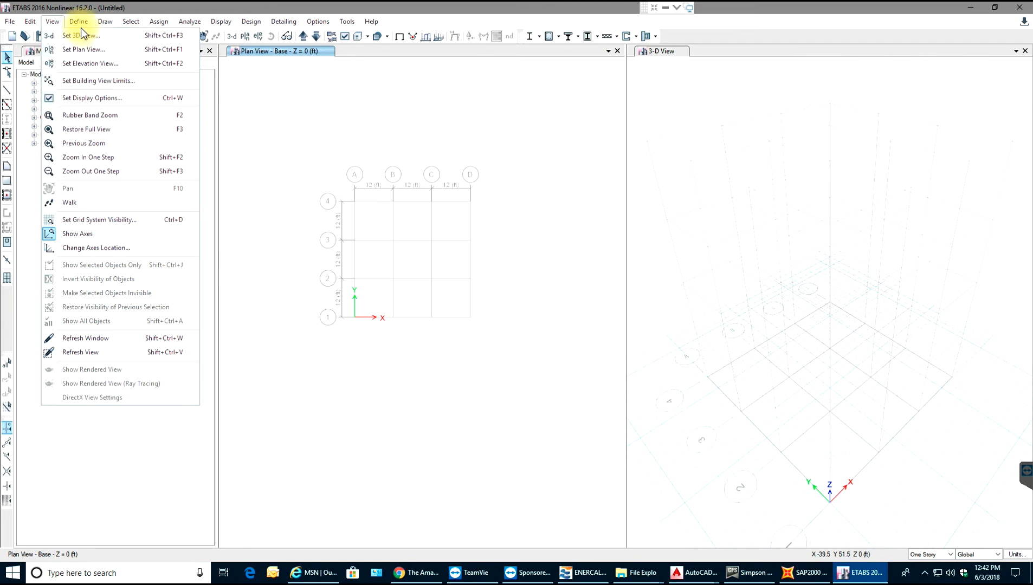
# - Browse the Define menu's materials, sections and load definitions, then move to the Draw menu
pyautogui.click(78, 20)
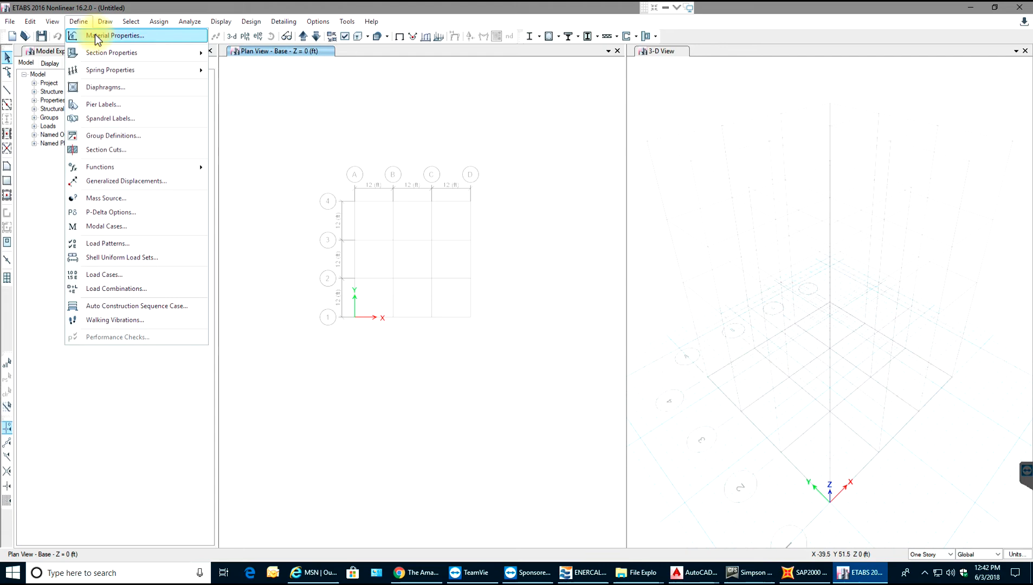
pyautogui.moveTo(111, 52)
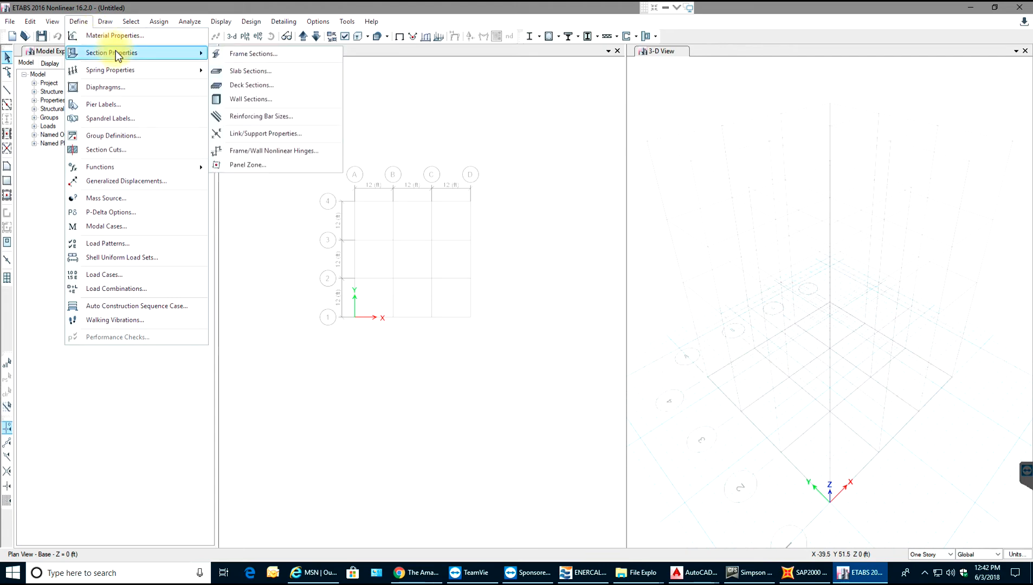
pyautogui.moveTo(126, 181)
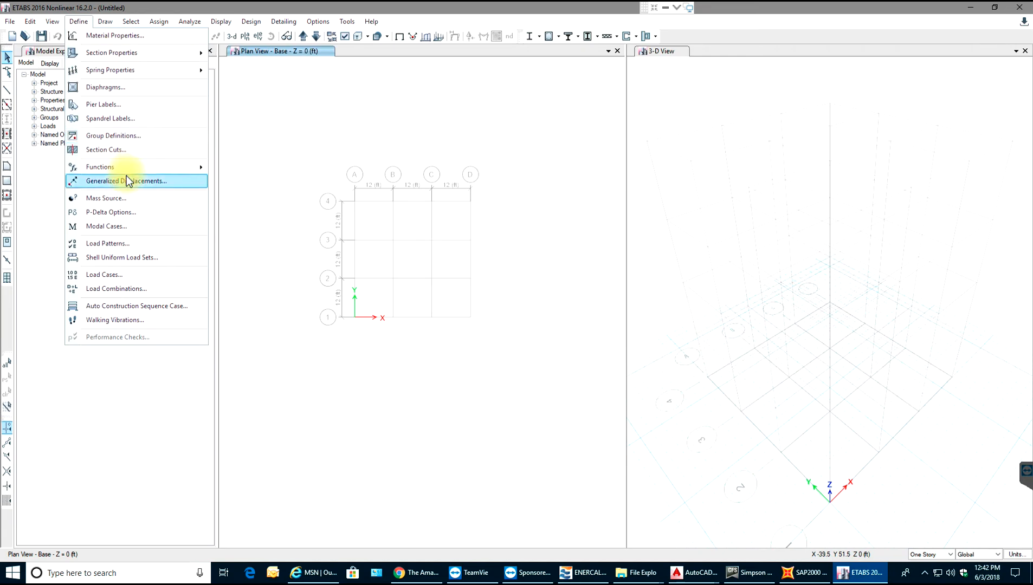
pyautogui.moveTo(129, 243)
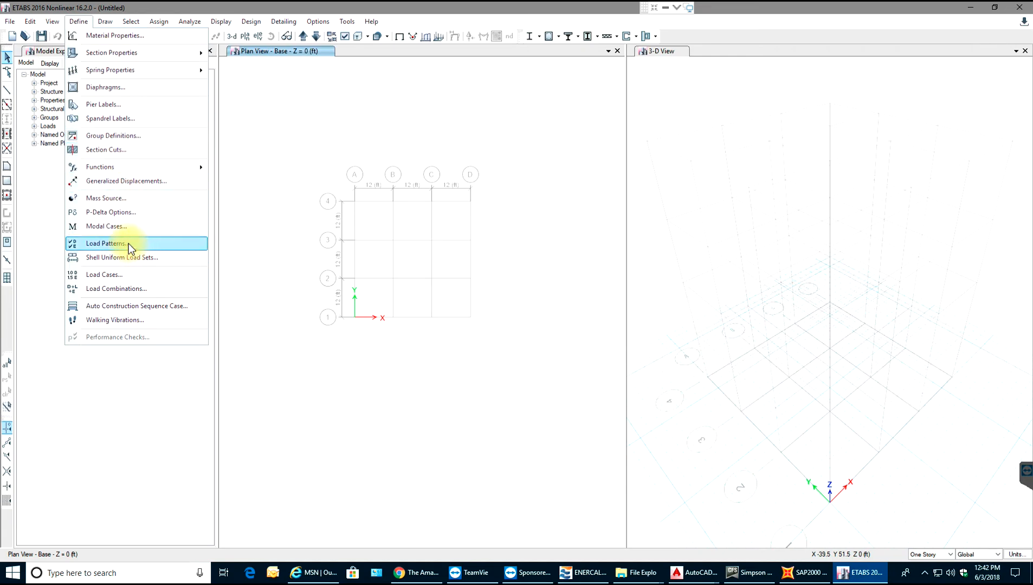
pyautogui.moveTo(138, 288)
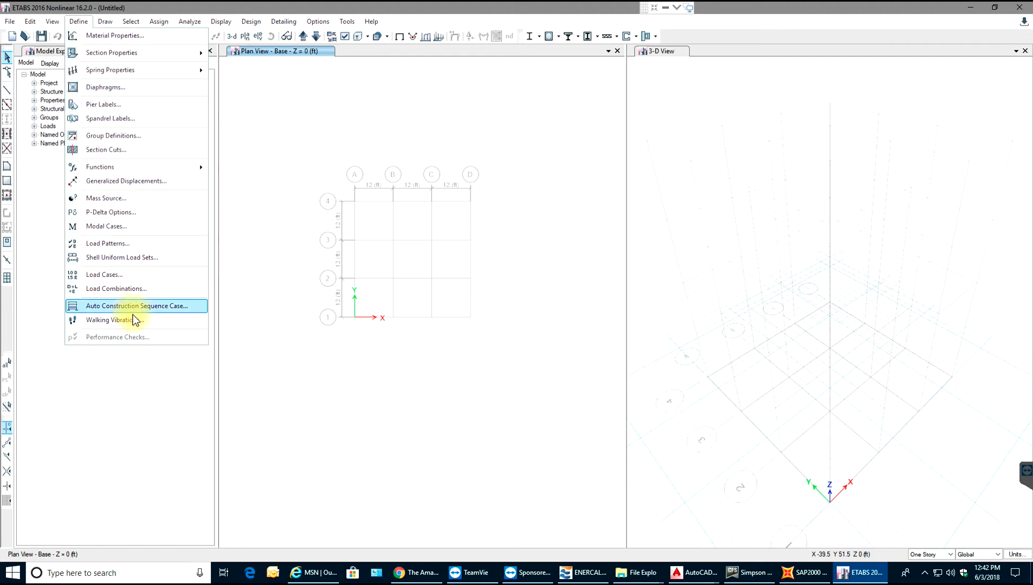
pyautogui.click(105, 20)
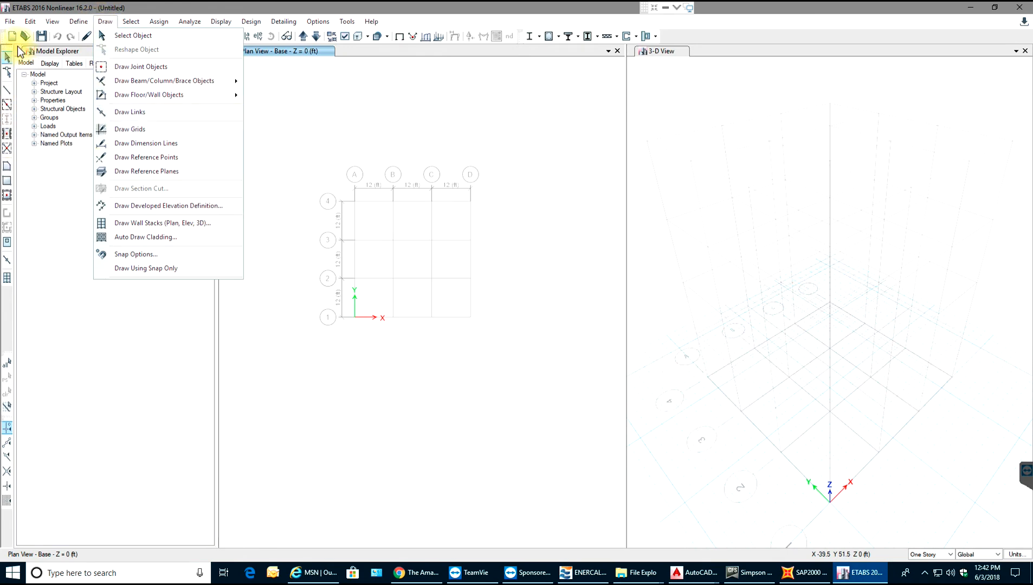
pyautogui.moveTo(133, 171)
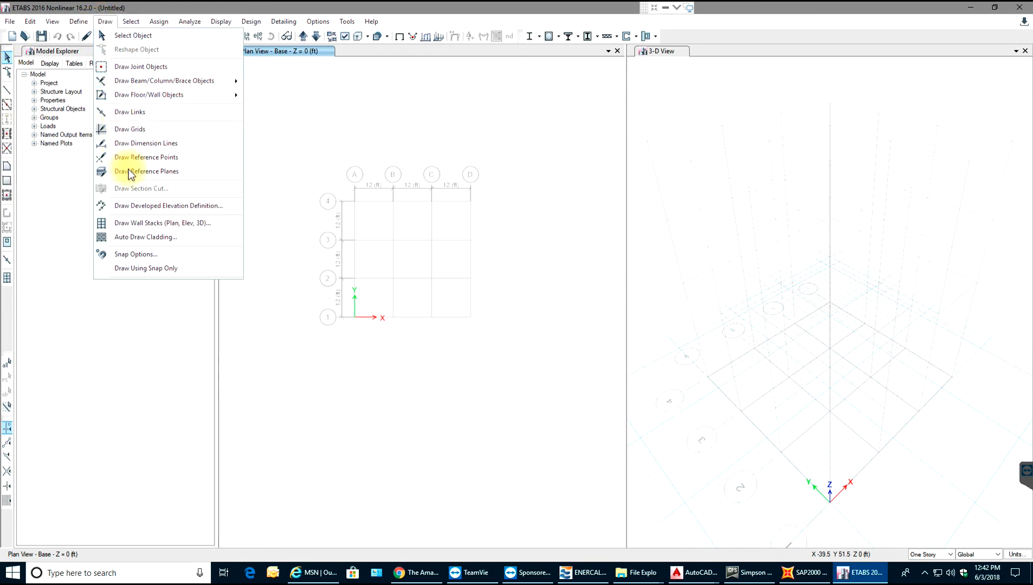
pyautogui.moveTo(163, 80)
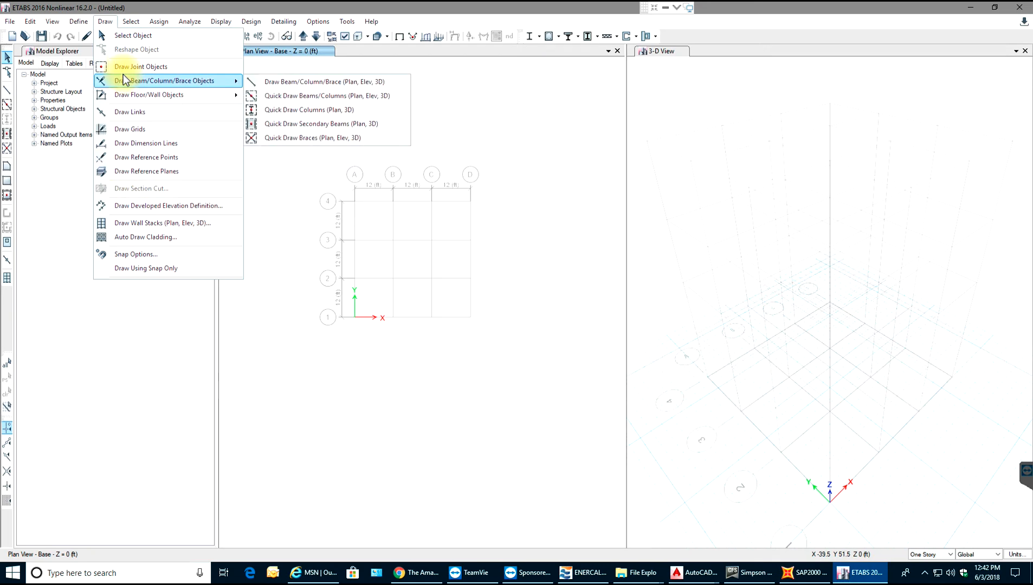
pyautogui.moveTo(129, 112)
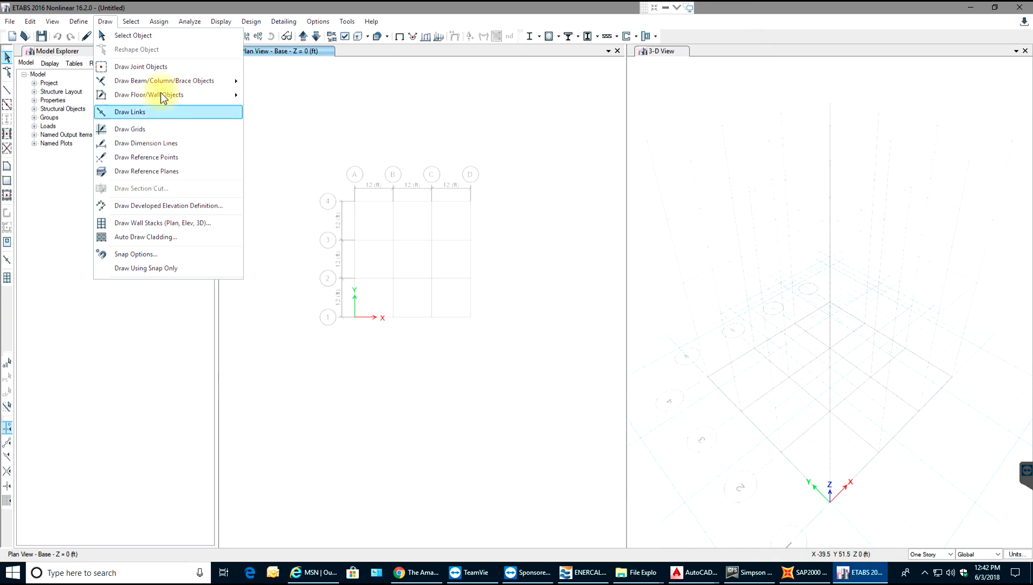
# - Dismiss the Draw menu after browsing its beam, column and brace commands
pyautogui.click(130, 21)
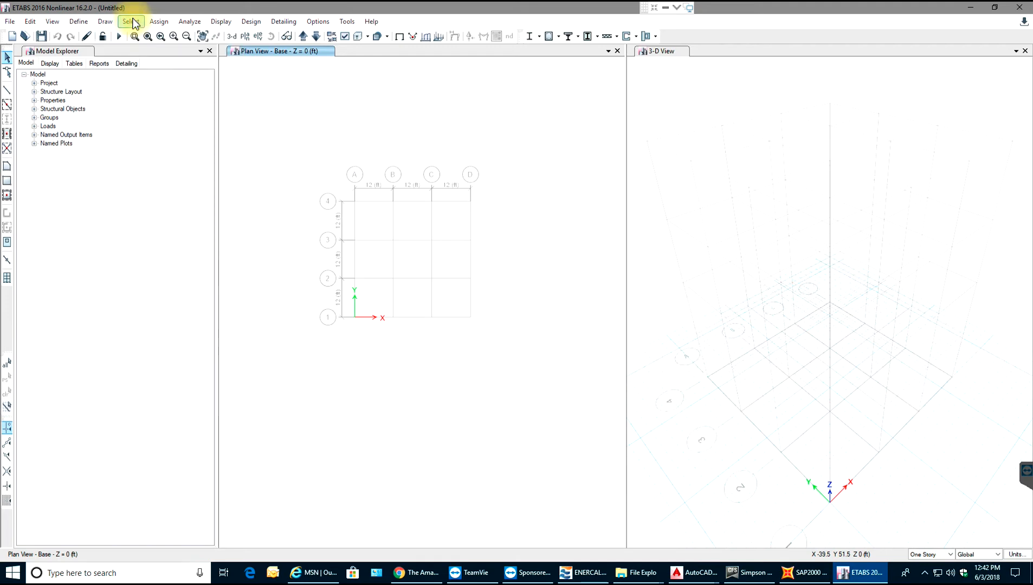
pyautogui.click(129, 21)
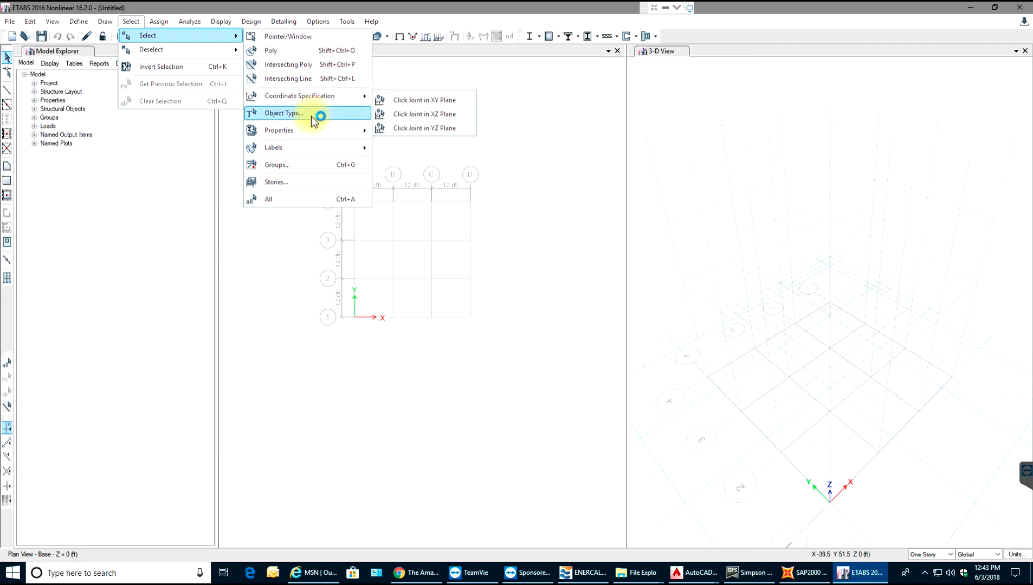
pyautogui.moveTo(310, 130)
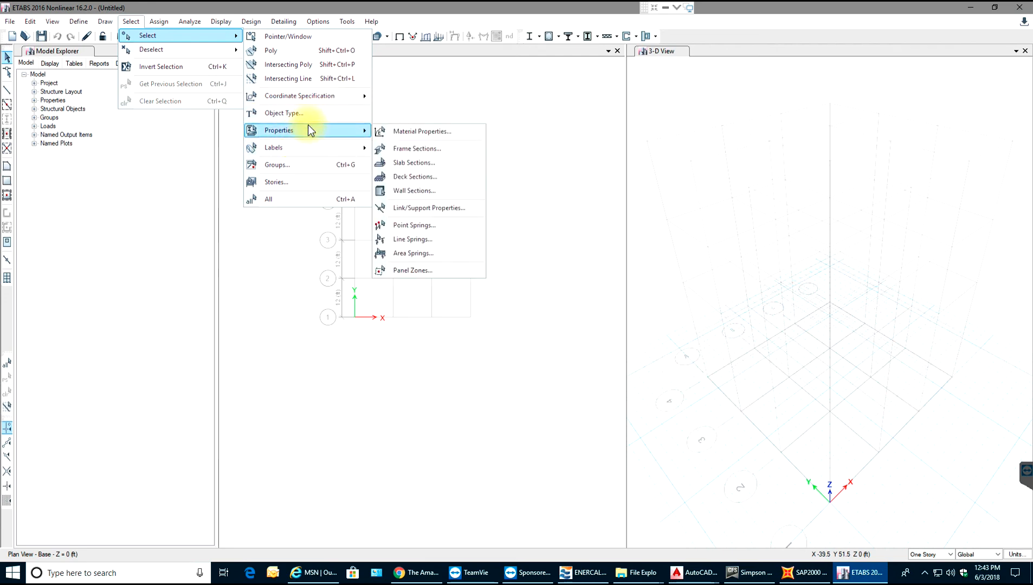
pyautogui.moveTo(274, 147)
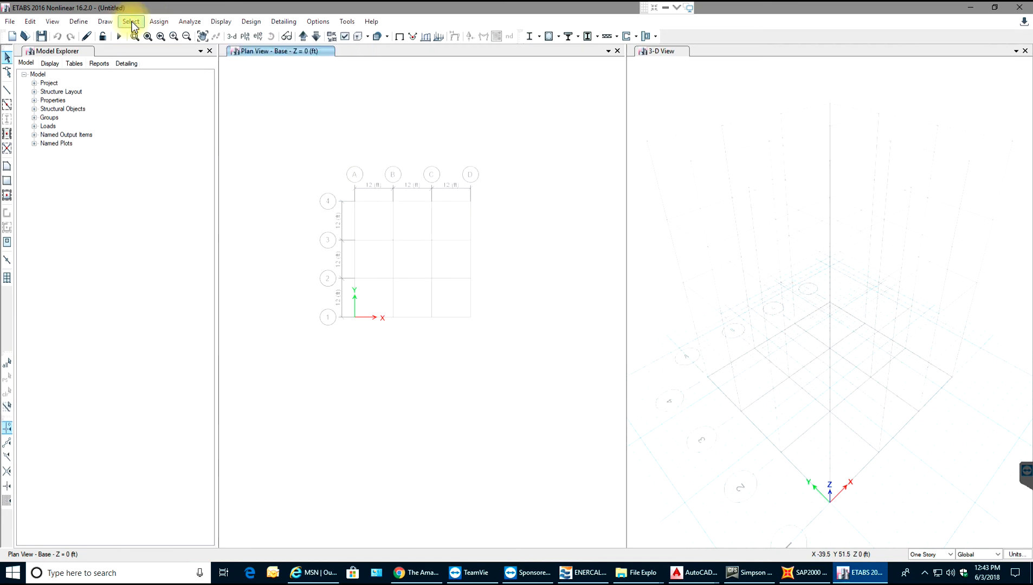
pyautogui.click(158, 21)
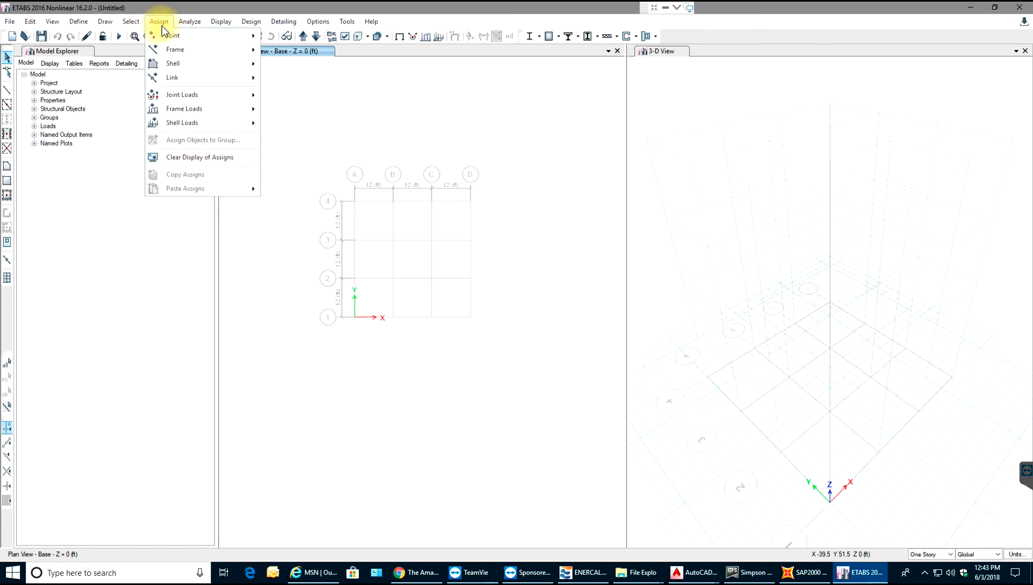
pyautogui.moveTo(166, 32)
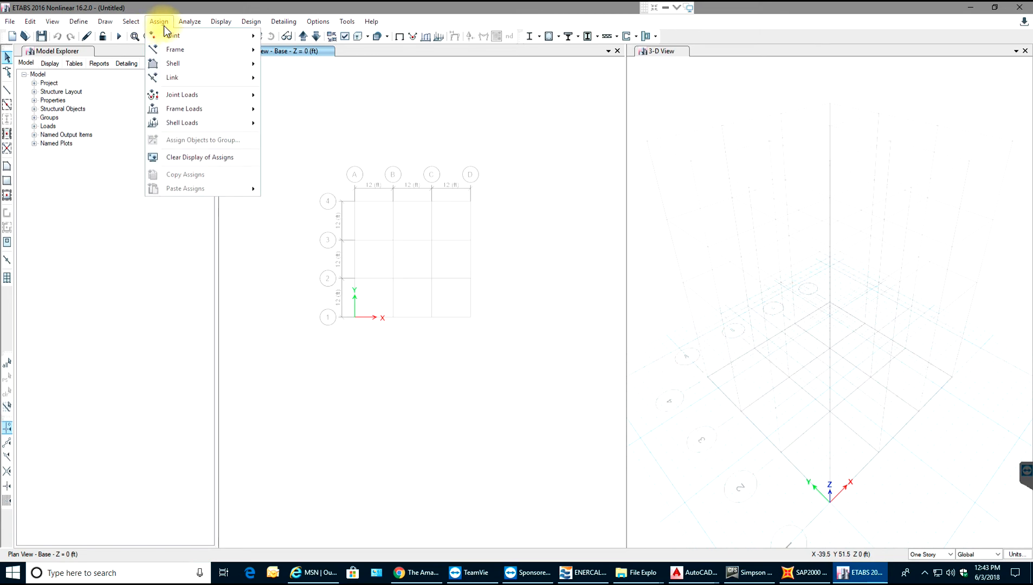
pyautogui.moveTo(168, 26)
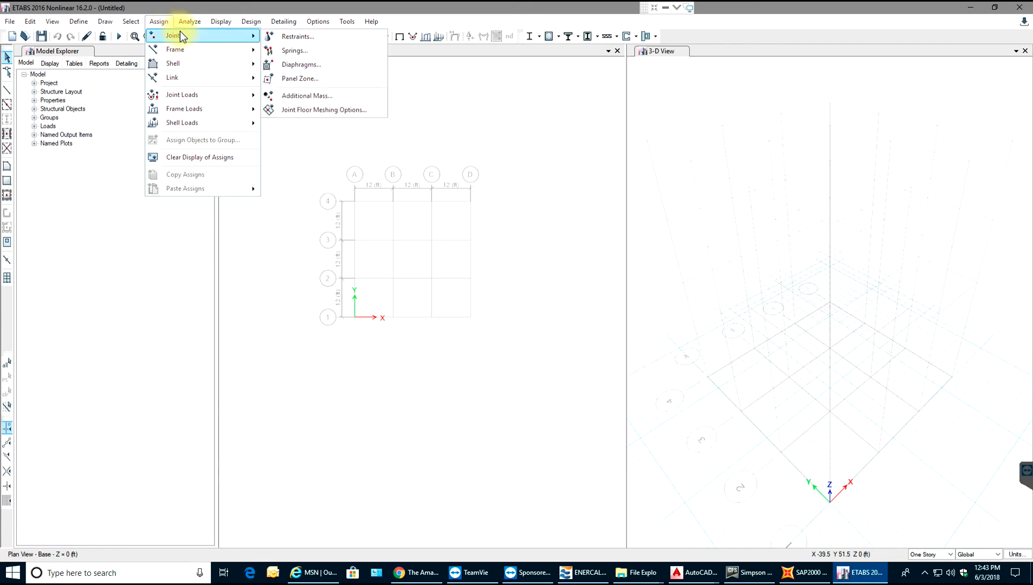
pyautogui.moveTo(176, 49)
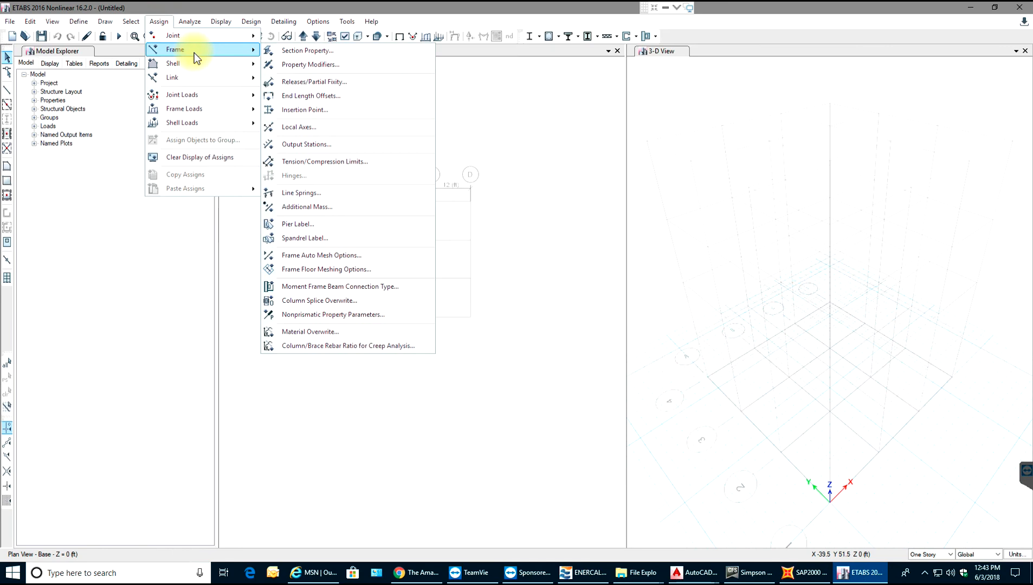
pyautogui.moveTo(185, 109)
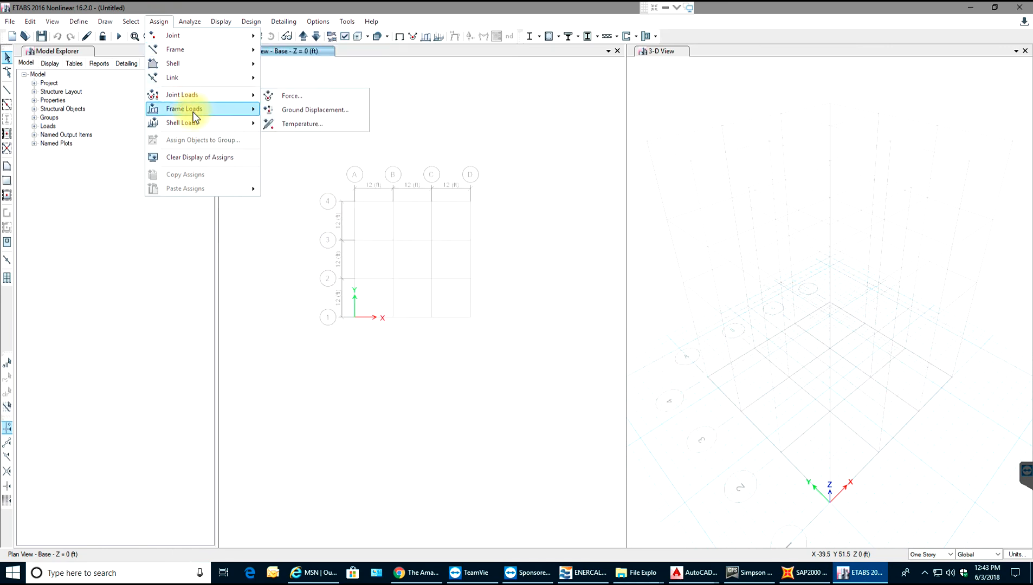
pyautogui.moveTo(194, 108)
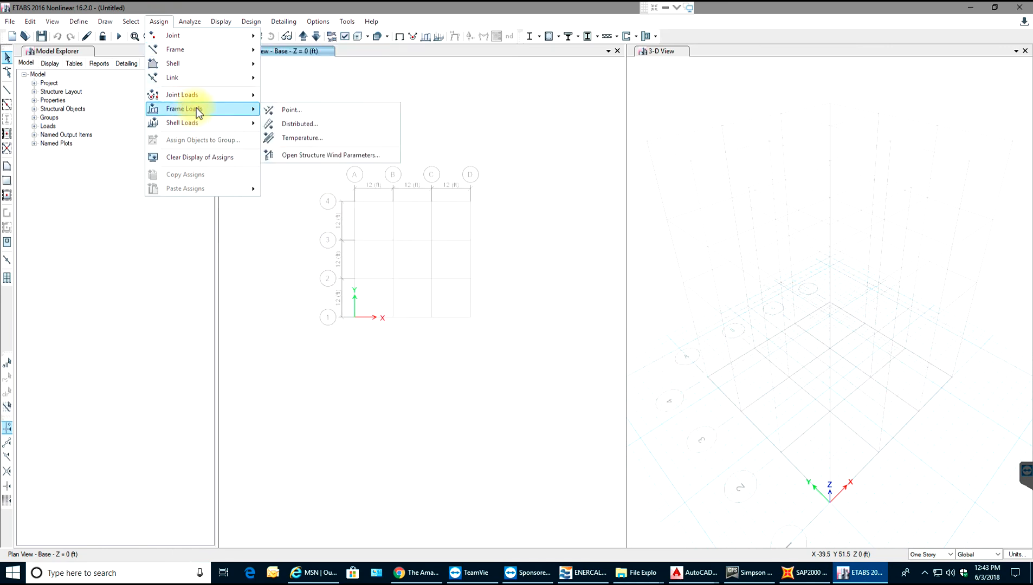
pyautogui.moveTo(173, 34)
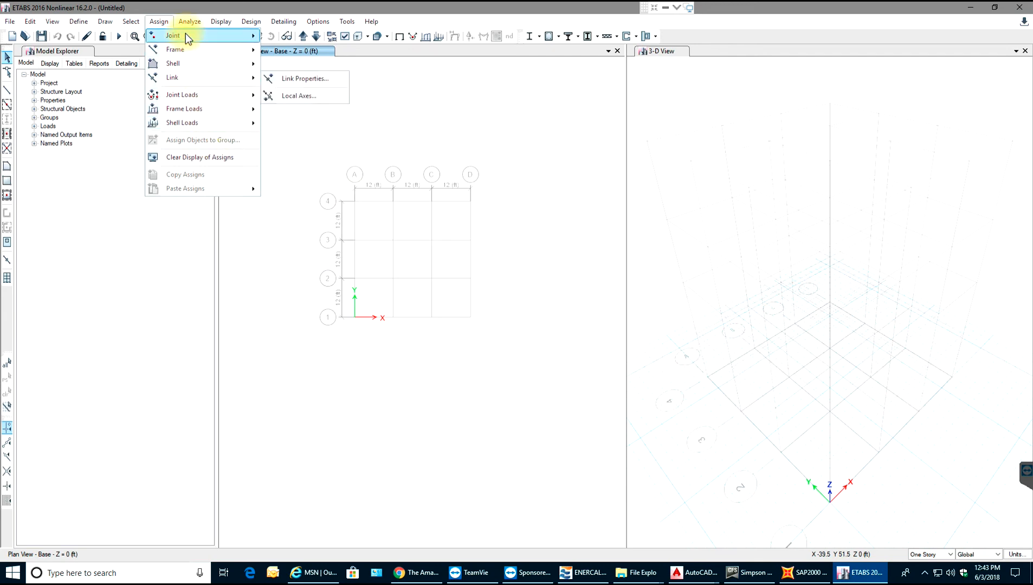
# - Show the Analyze menu after browsing the joint and frame load assignments
pyautogui.click(188, 21)
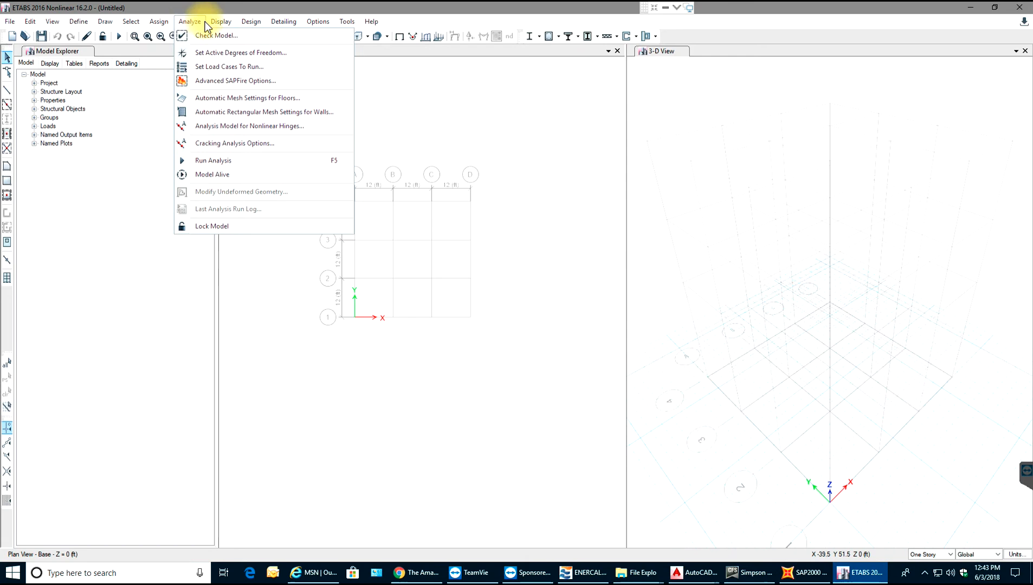
pyautogui.moveTo(213, 160)
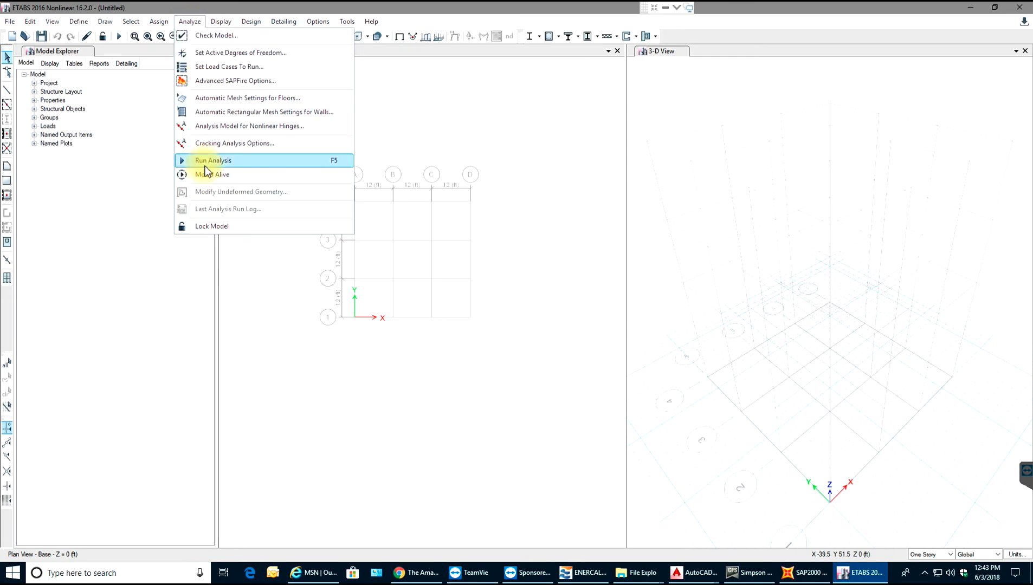
# - Browse the Display menu's shape, plot and table options, then move to the Design menu
pyautogui.click(222, 21)
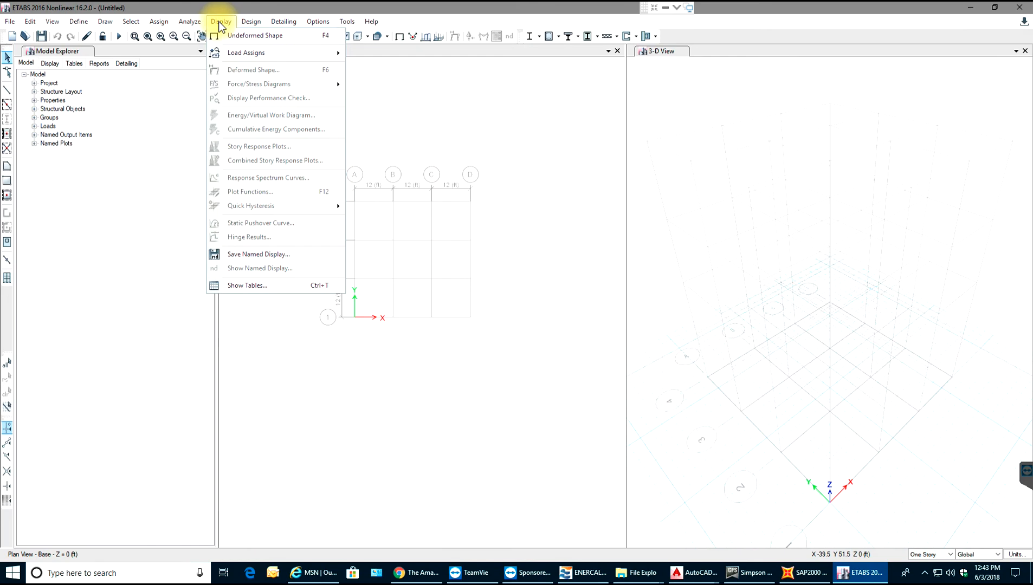
pyautogui.moveTo(255, 83)
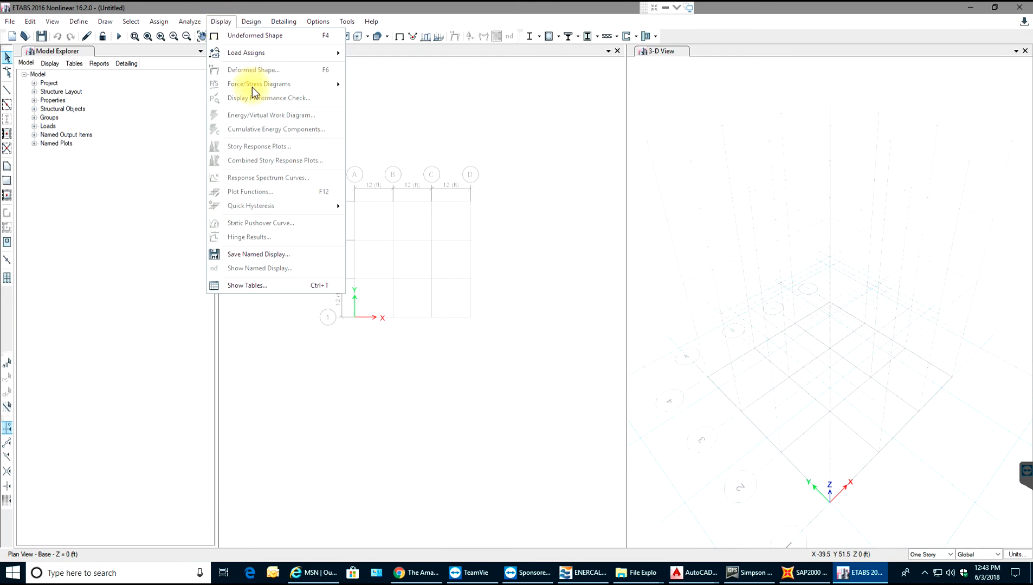
pyautogui.moveTo(239, 201)
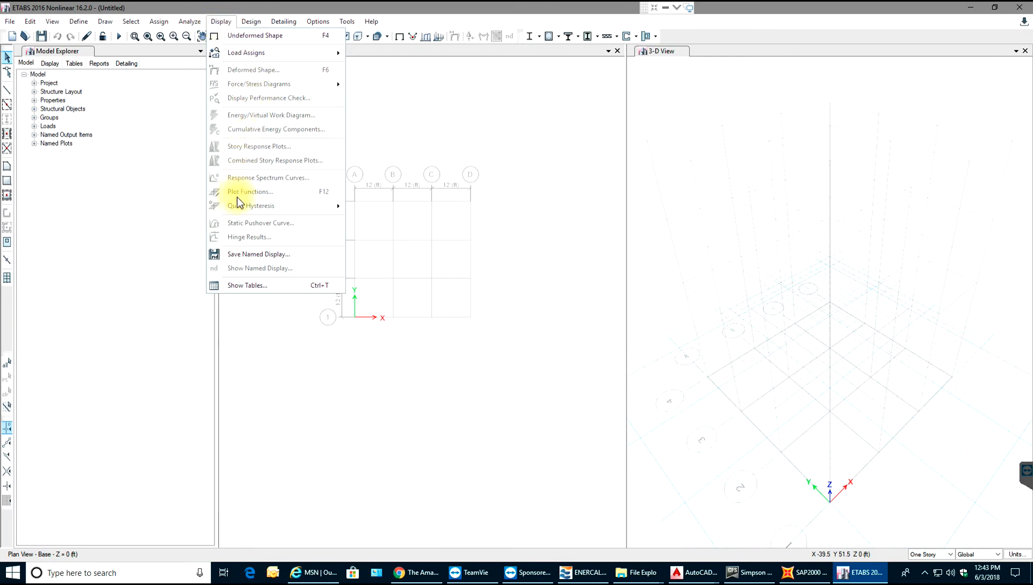
pyautogui.moveTo(264, 188)
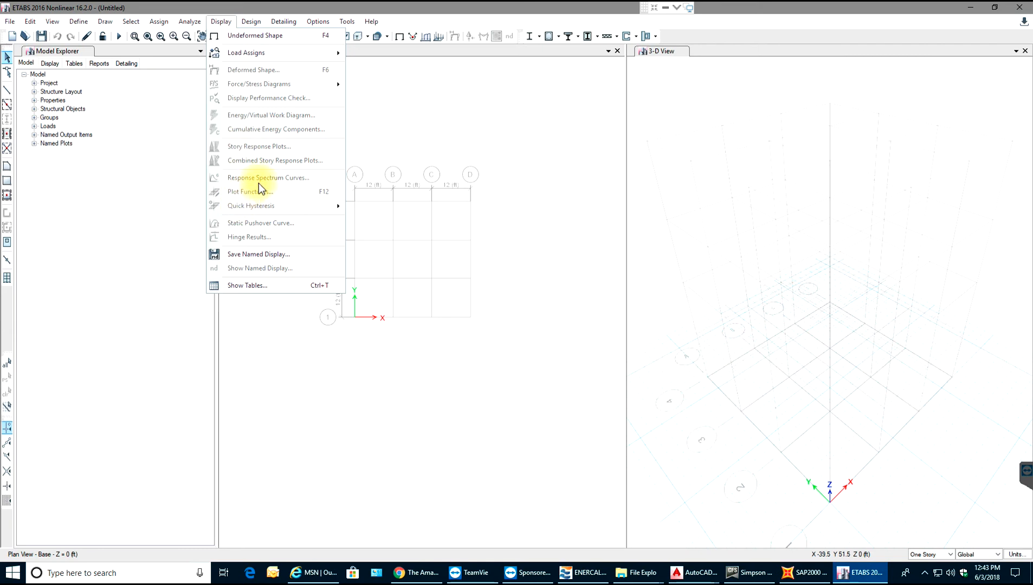
pyautogui.click(251, 20)
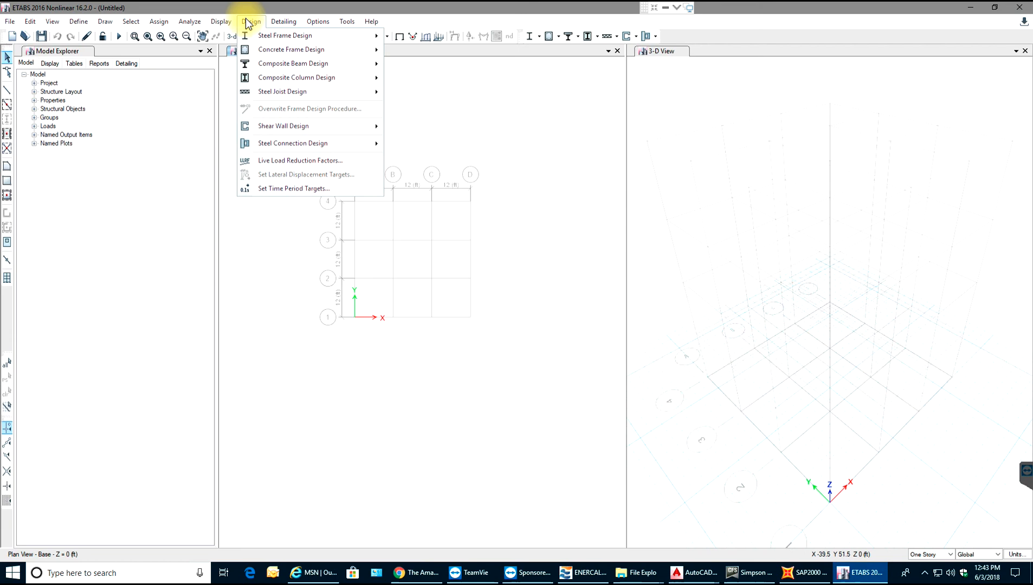
pyautogui.moveTo(285, 36)
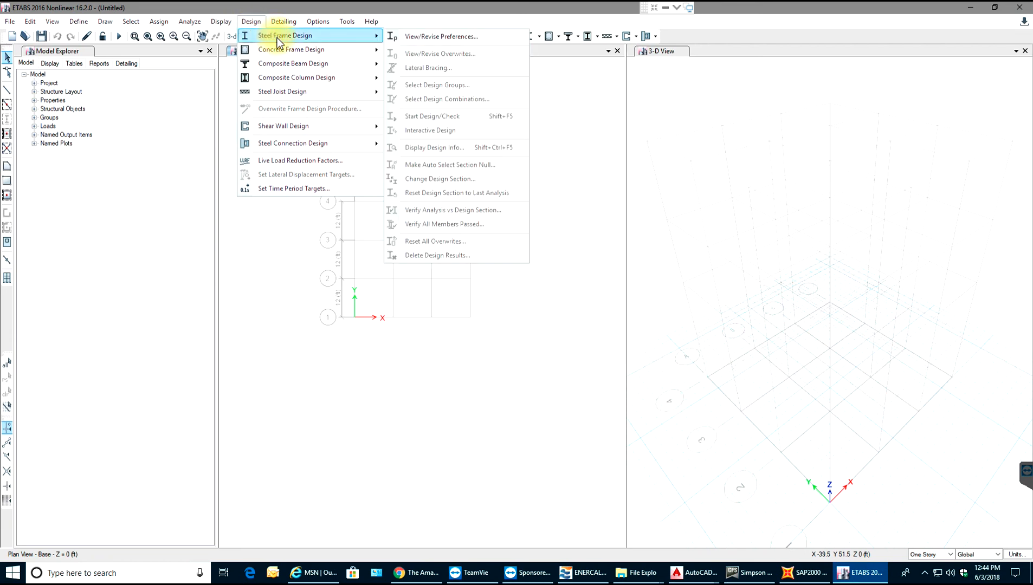
pyautogui.moveTo(291, 49)
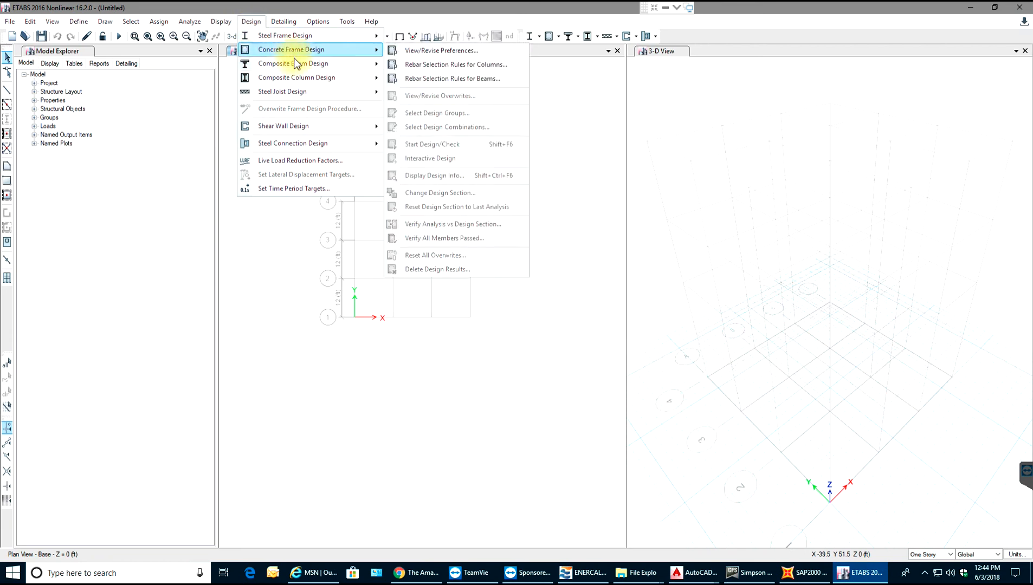
pyautogui.moveTo(293, 63)
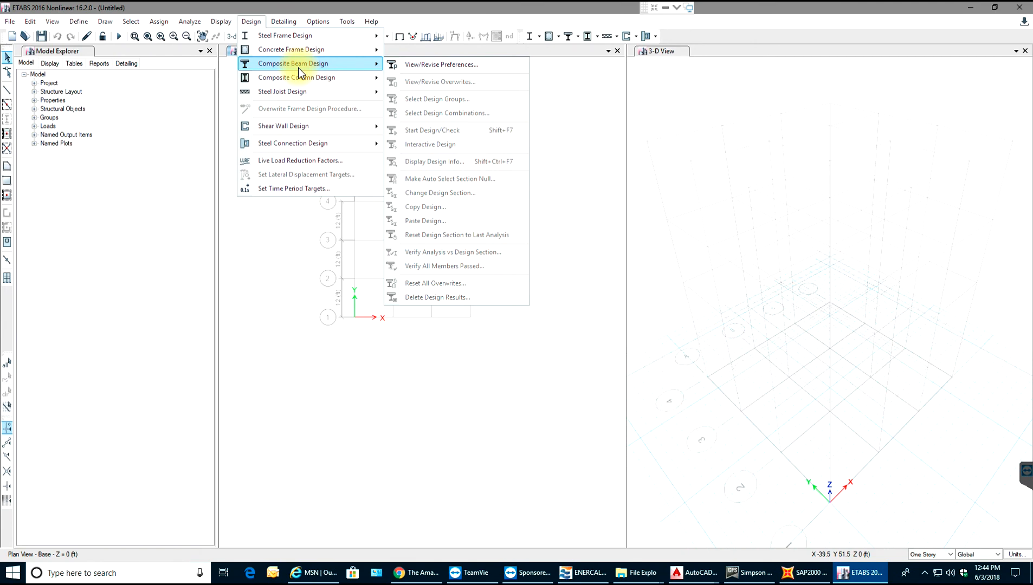
pyautogui.moveTo(310, 91)
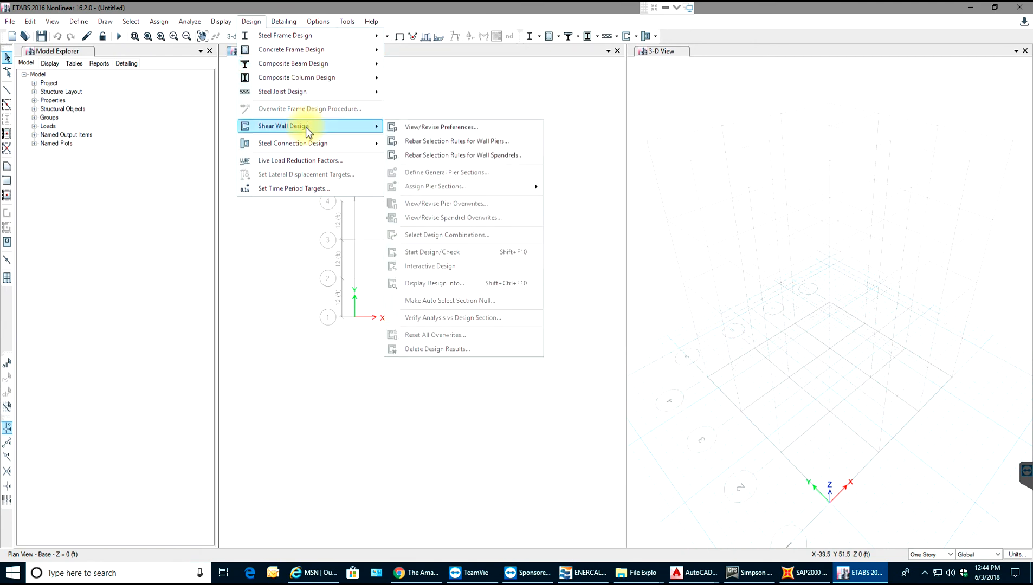
pyautogui.moveTo(293, 143)
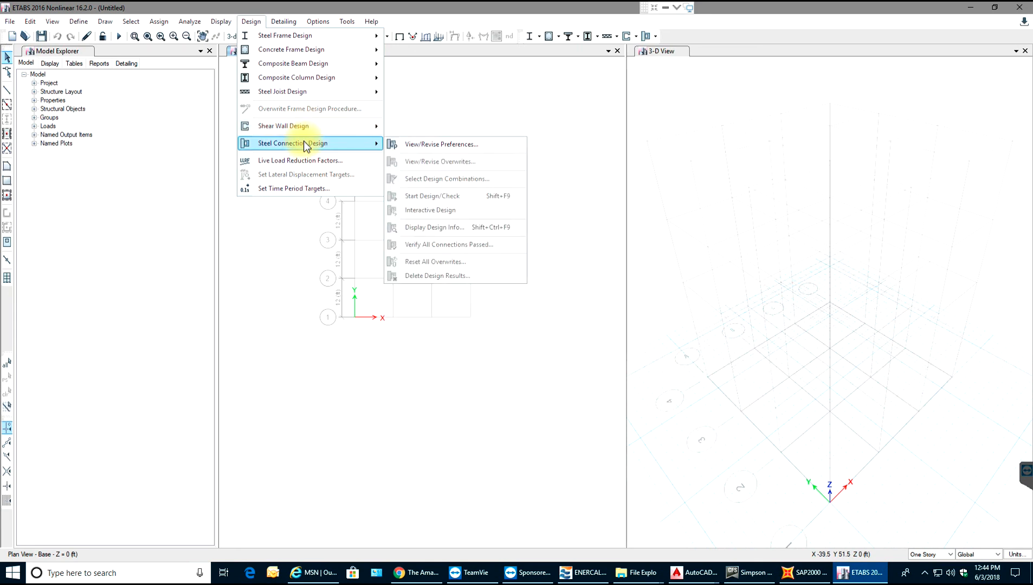
# - Browse the Detailing and Options menus, then close them leaving the model unchanged
pyautogui.click(283, 21)
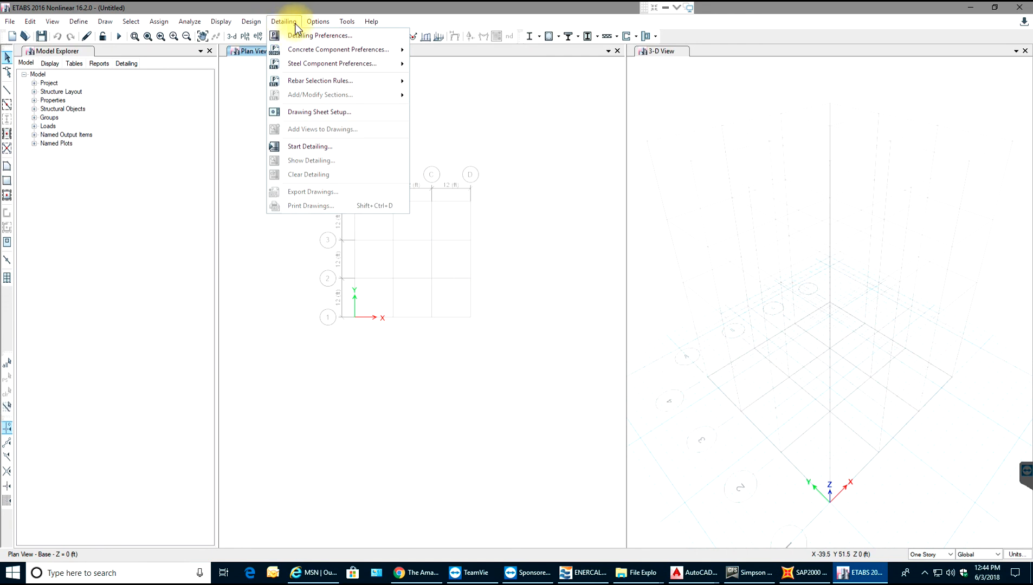
pyautogui.click(318, 20)
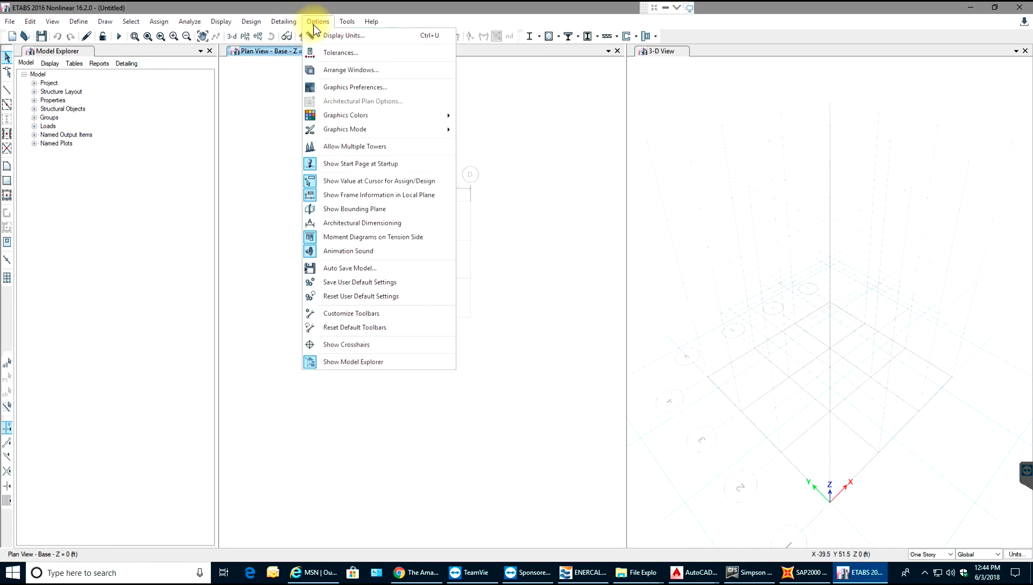
pyautogui.click(347, 21)
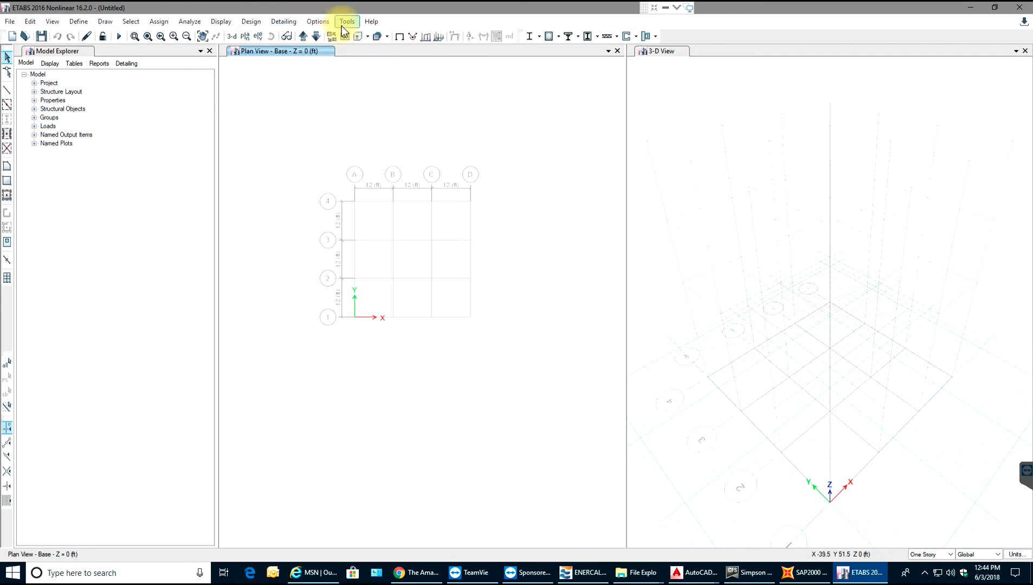
pyautogui.click(319, 20)
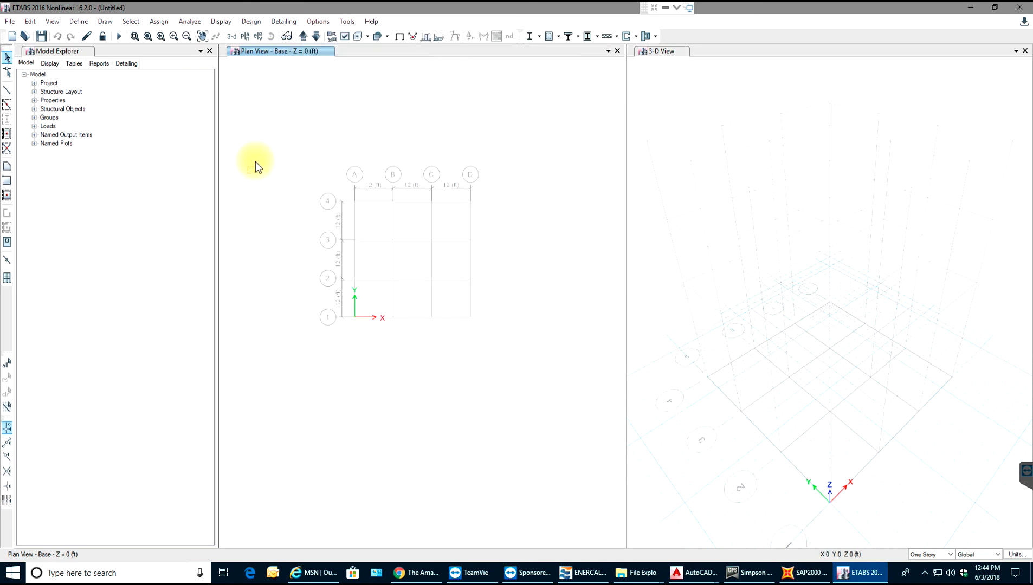
pyautogui.moveTo(772, 127)
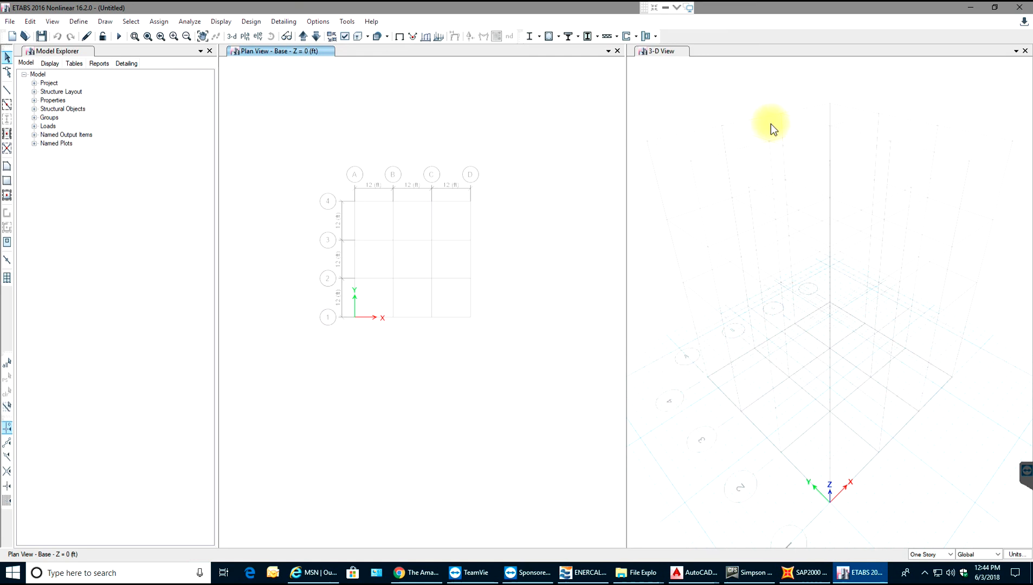
pyautogui.moveTo(703, 219)
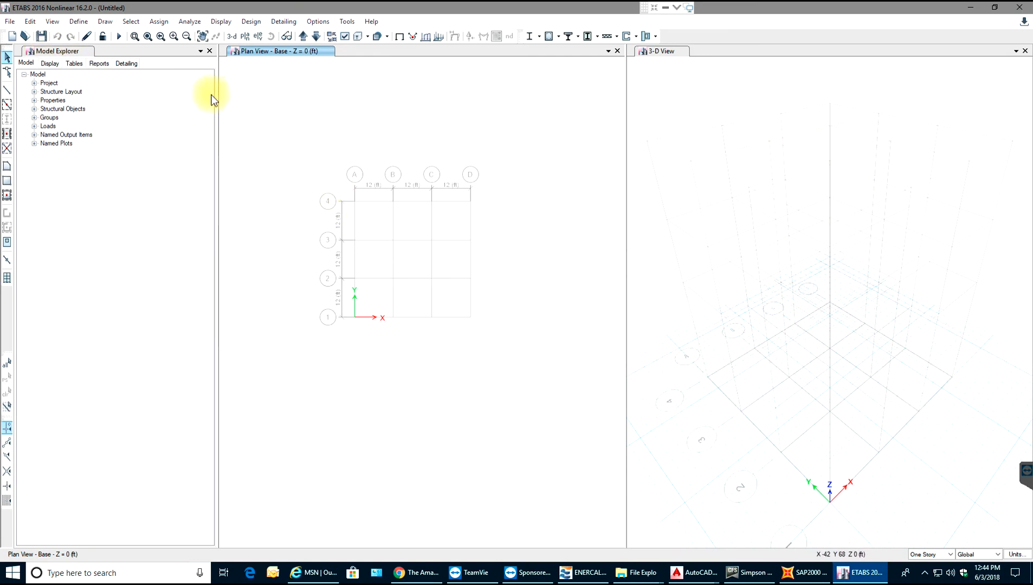
pyautogui.moveTo(377, 118)
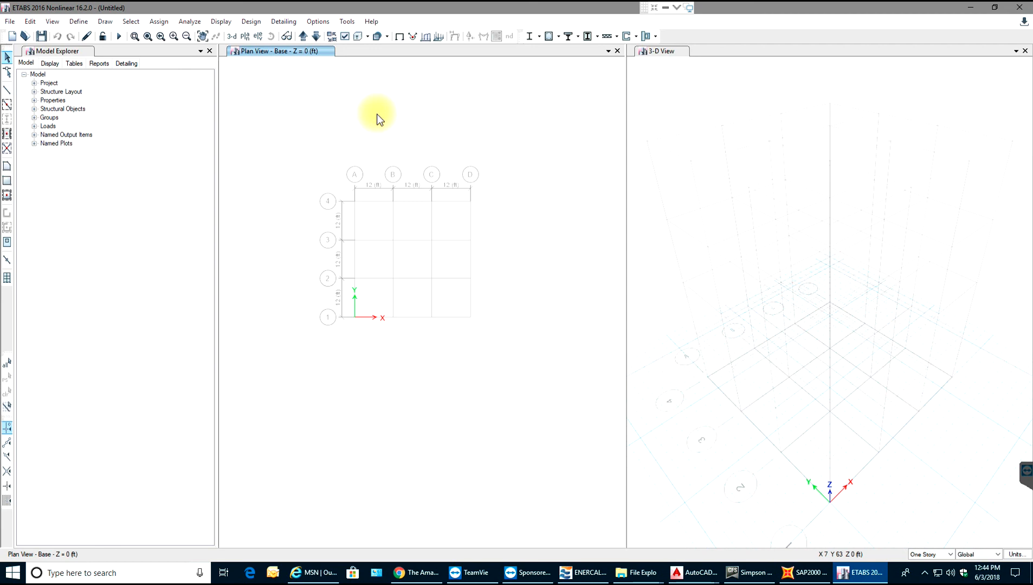
pyautogui.moveTo(256, 160)
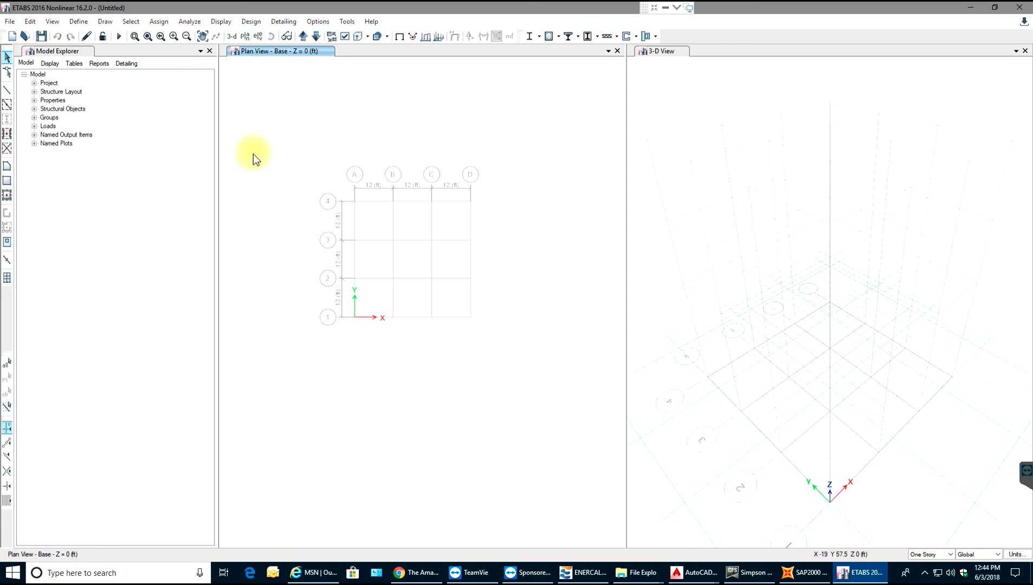
pyautogui.moveTo(293, 152)
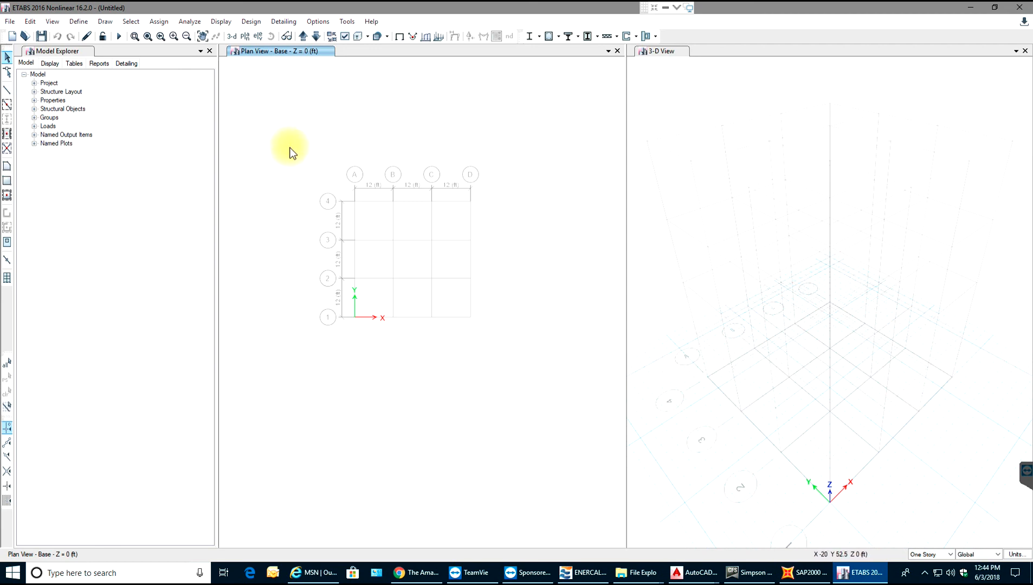